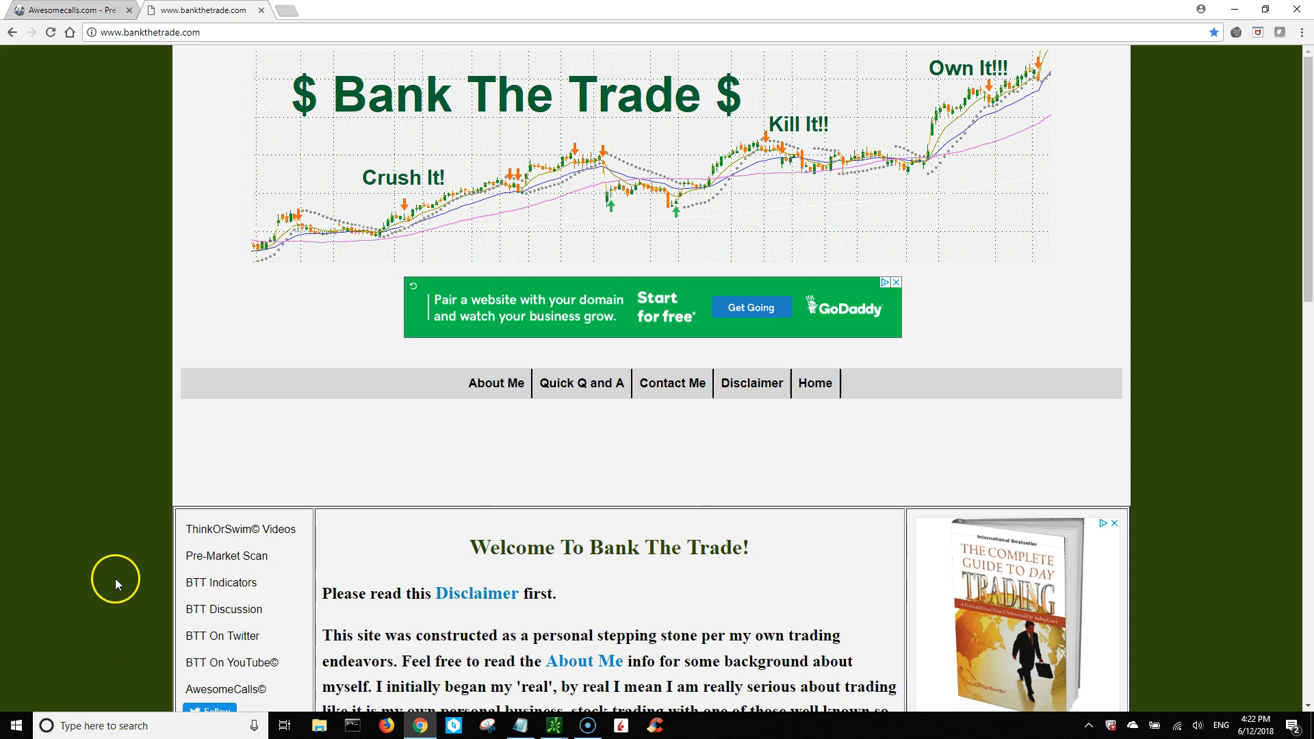
Step: Scroll through the Bank The Trade Custom Indicators page and its download links
scroll(down, 3)
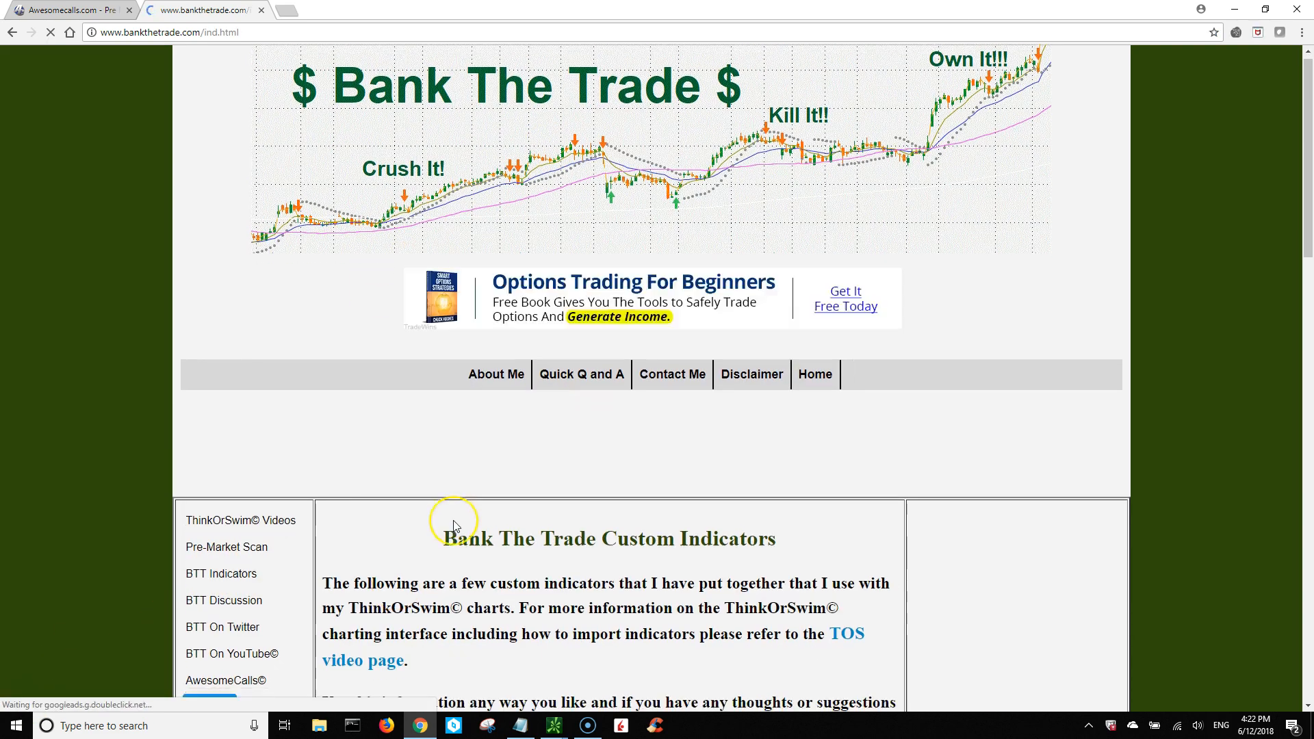
scroll(down, 3)
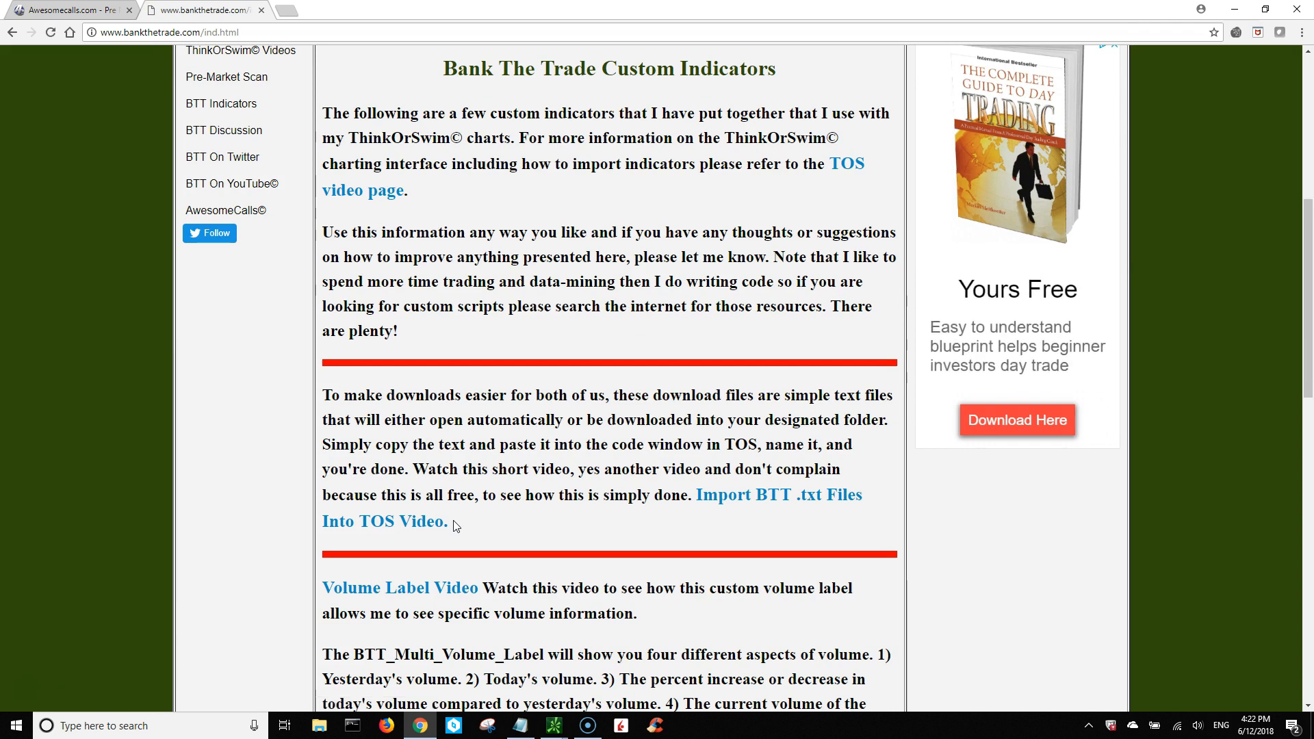
scroll(down, 3)
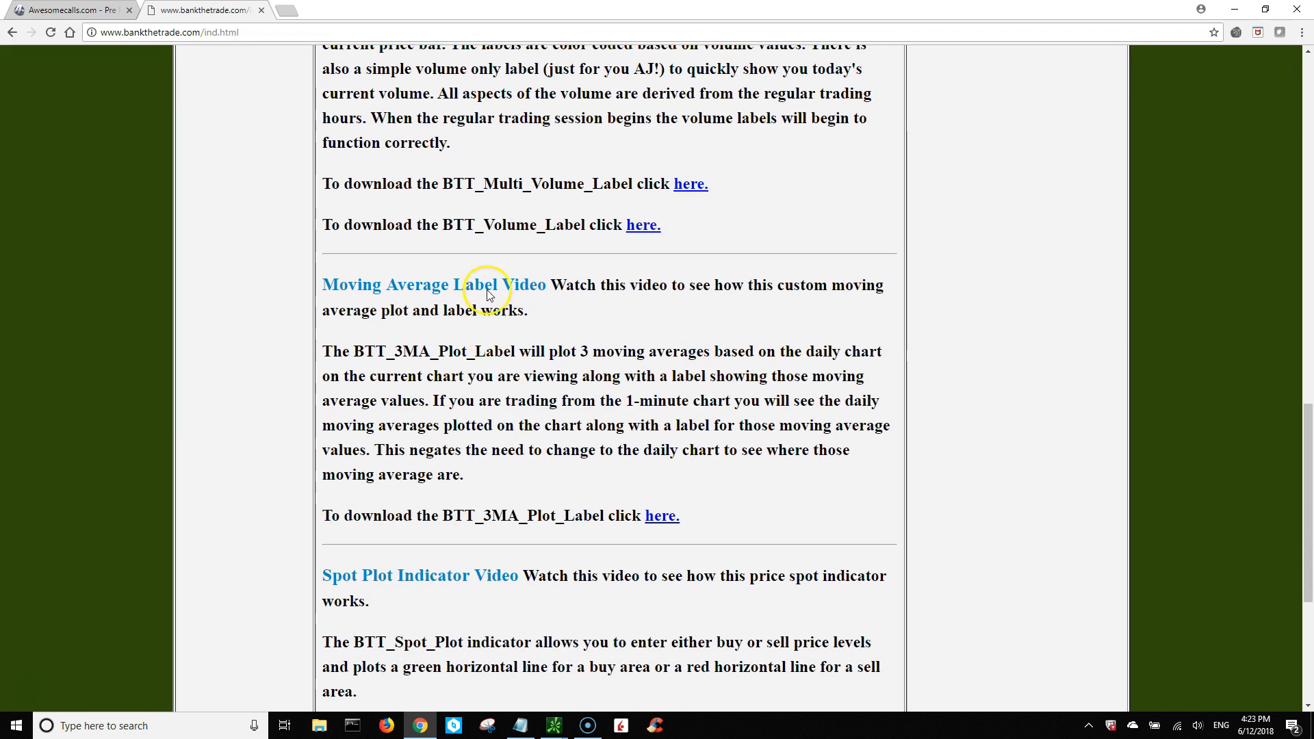
mouse_move(497, 545)
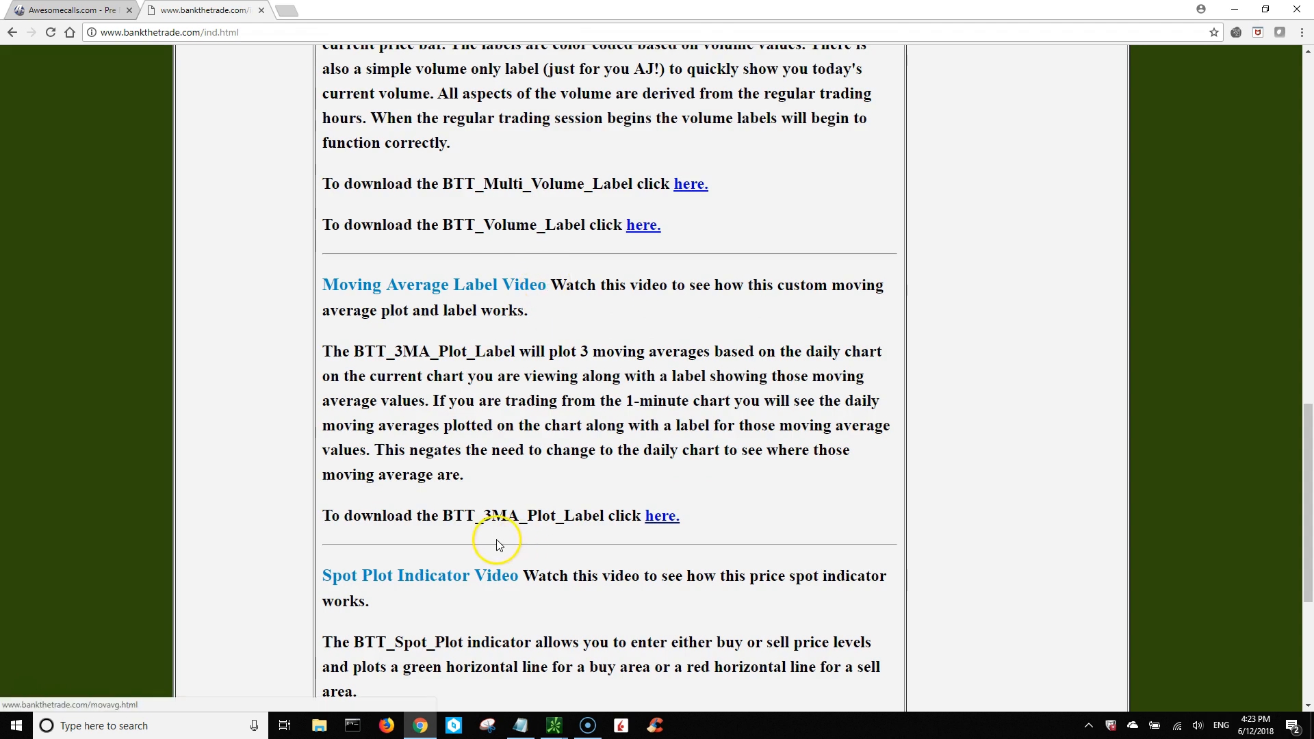
scroll(down, 3)
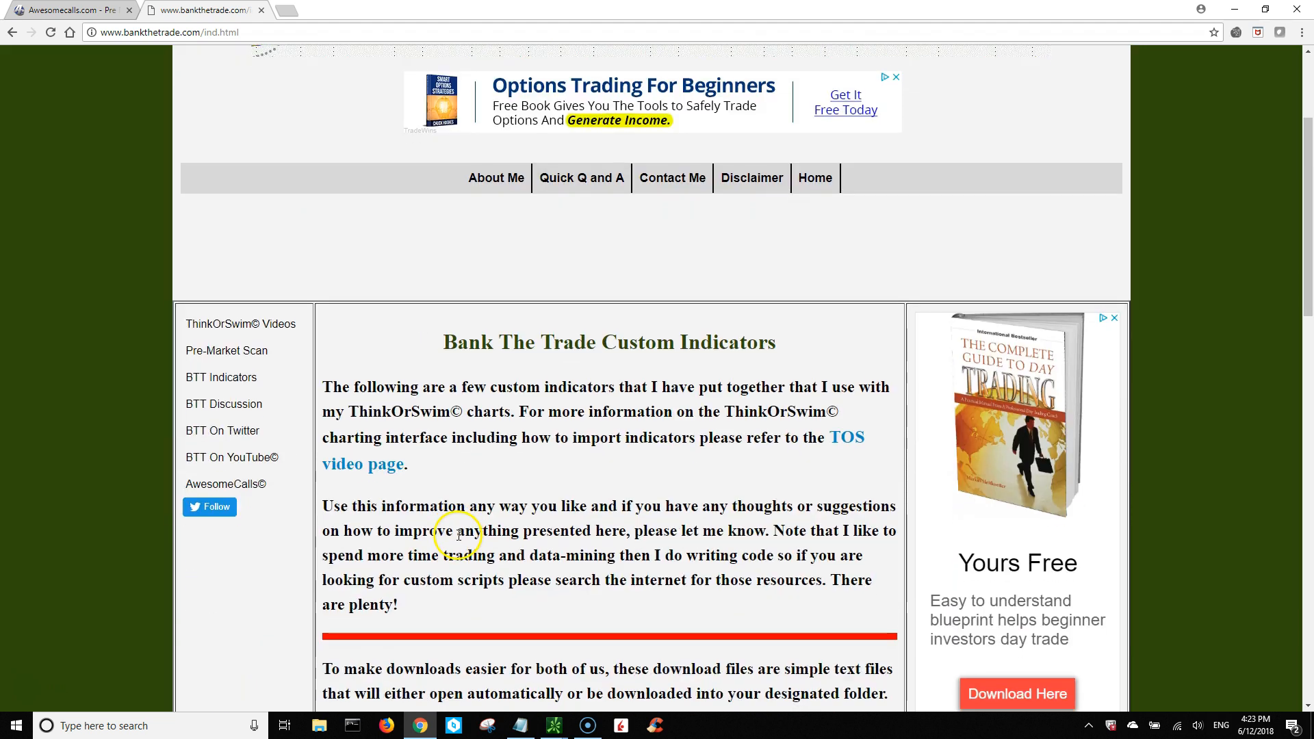
Step: Open AwesomeCalls© from the sidebar and scroll down to the AC Video list
click(225, 484)
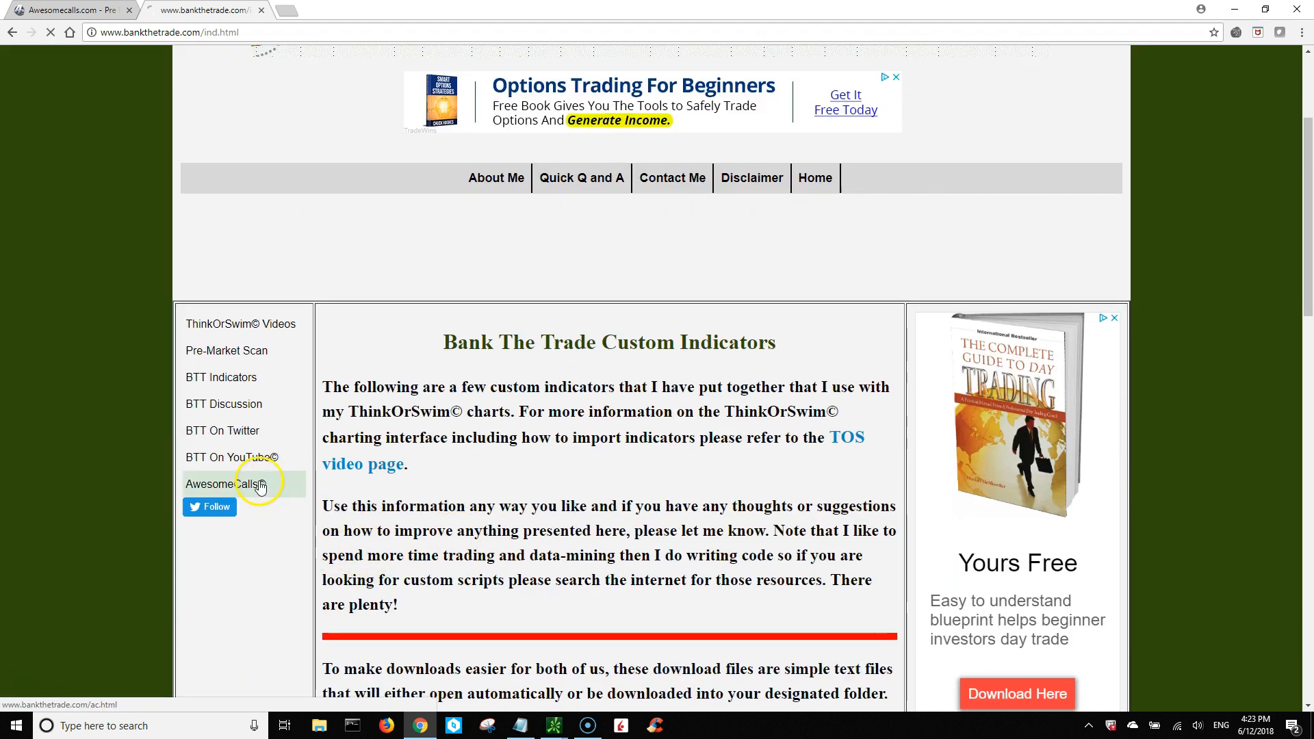
click(224, 484)
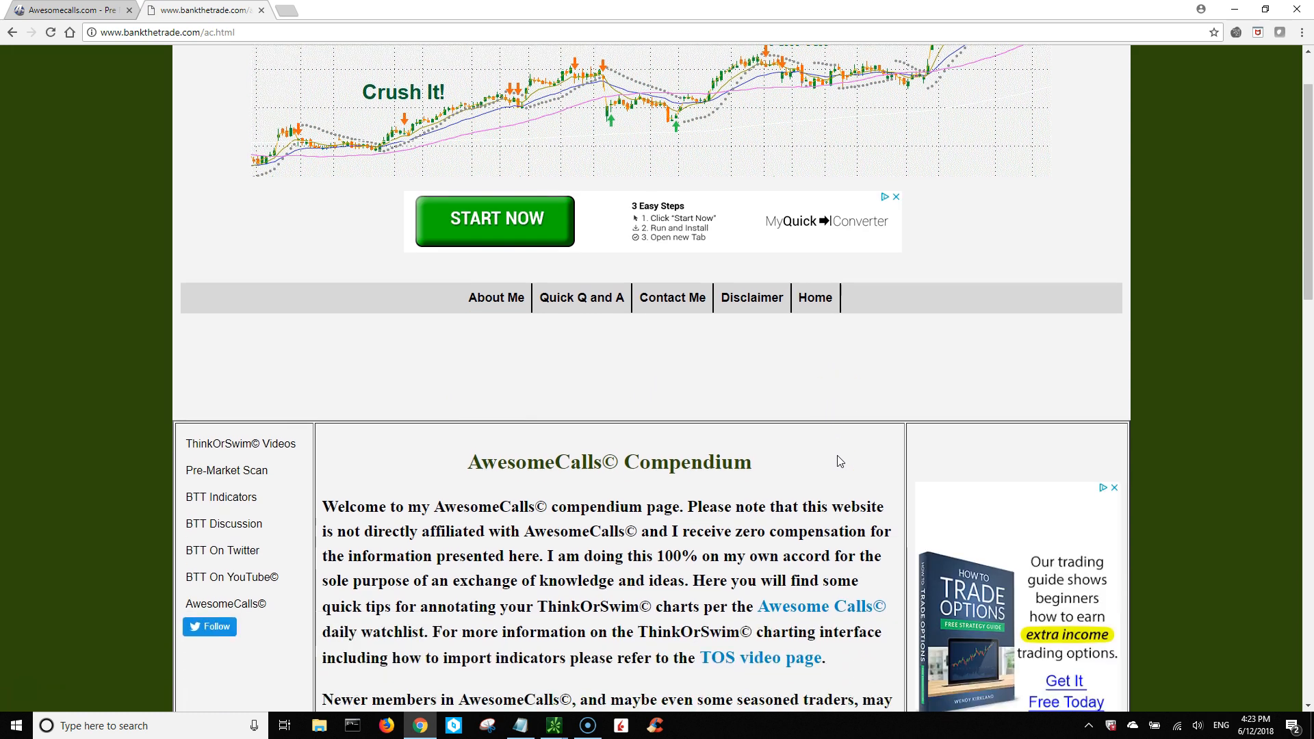
scroll(down, 3)
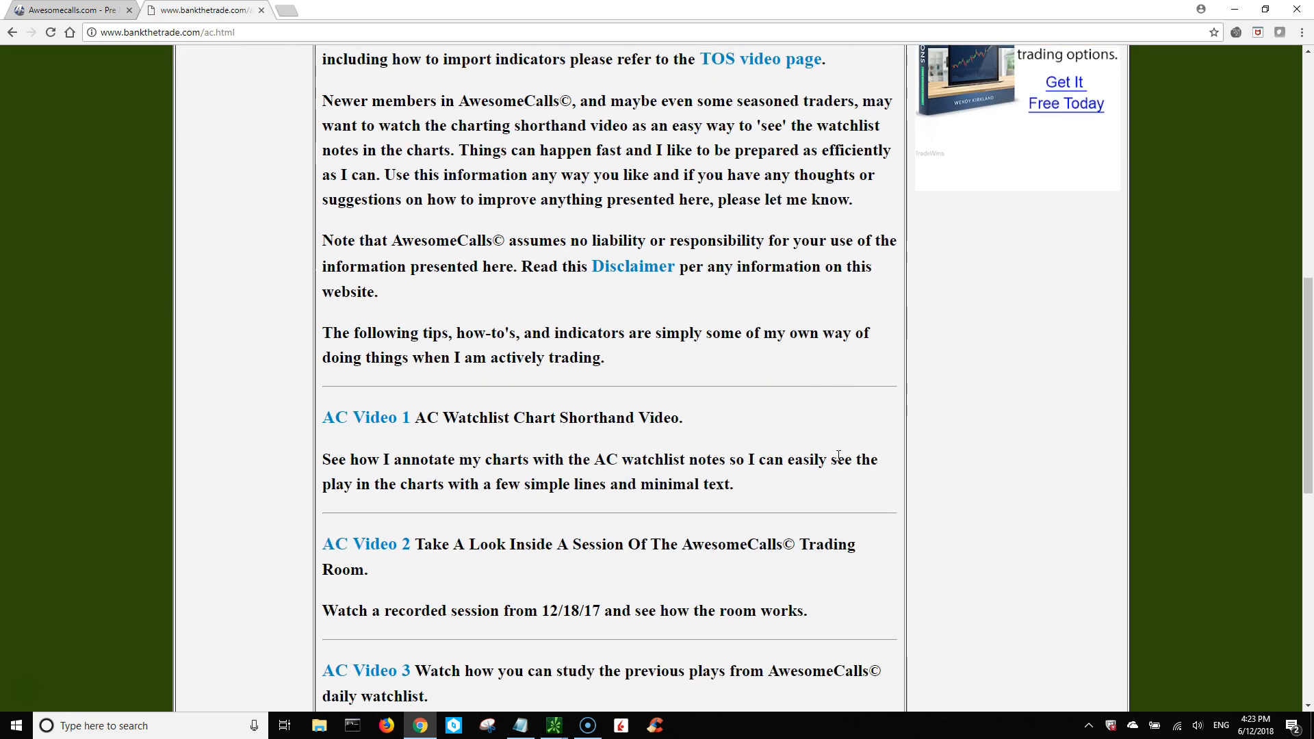
scroll(down, 3)
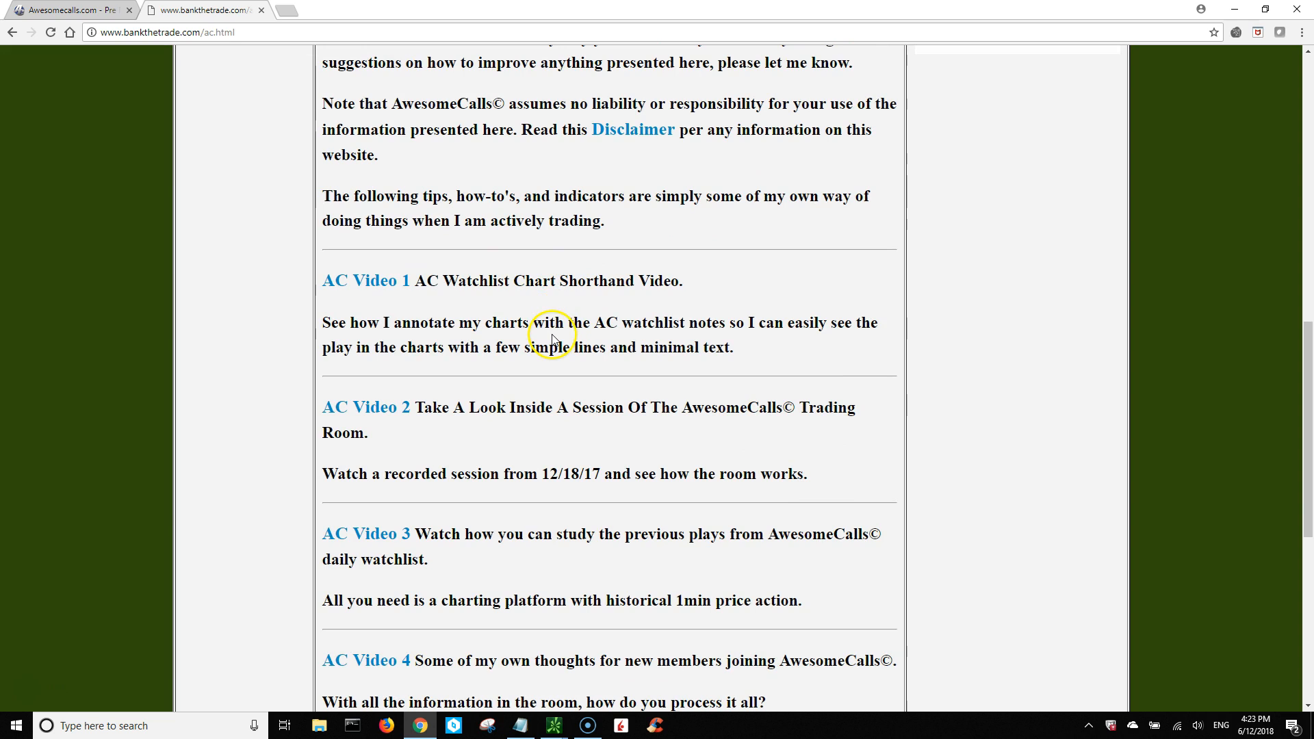
scroll(down, 3)
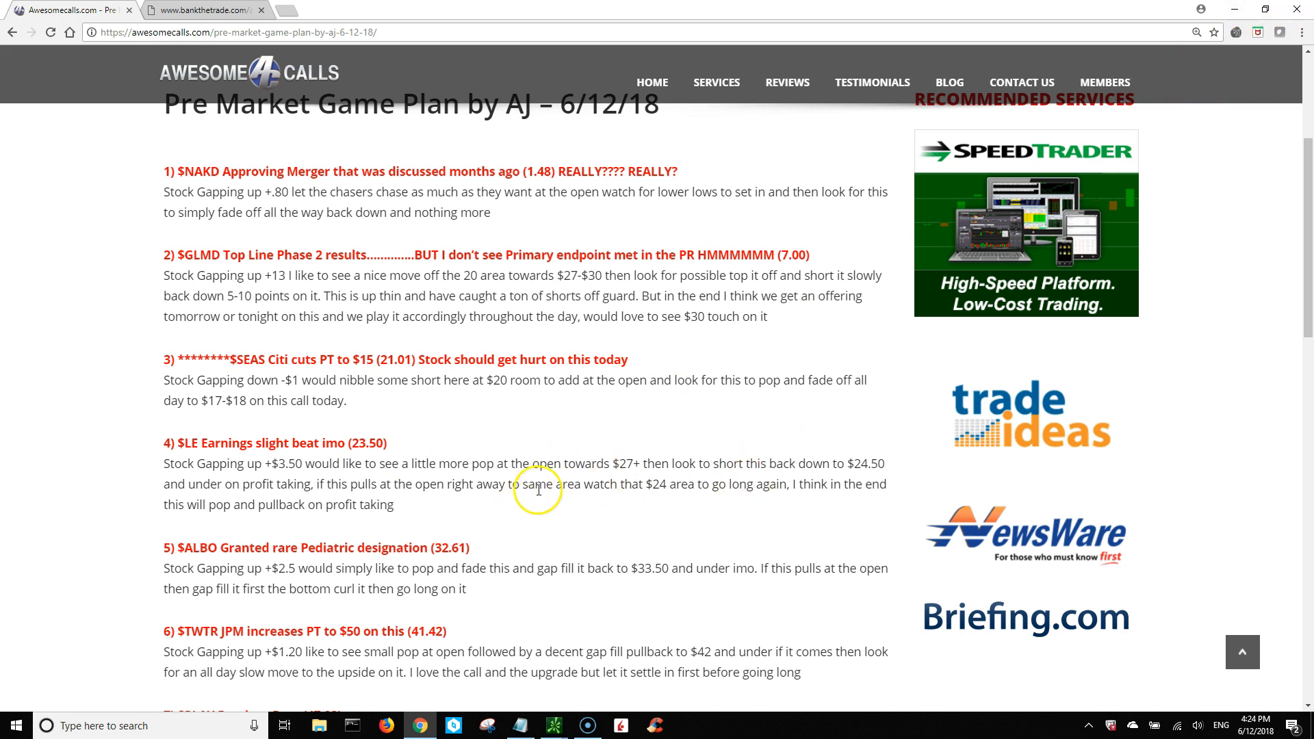
mouse_move(1248, 23)
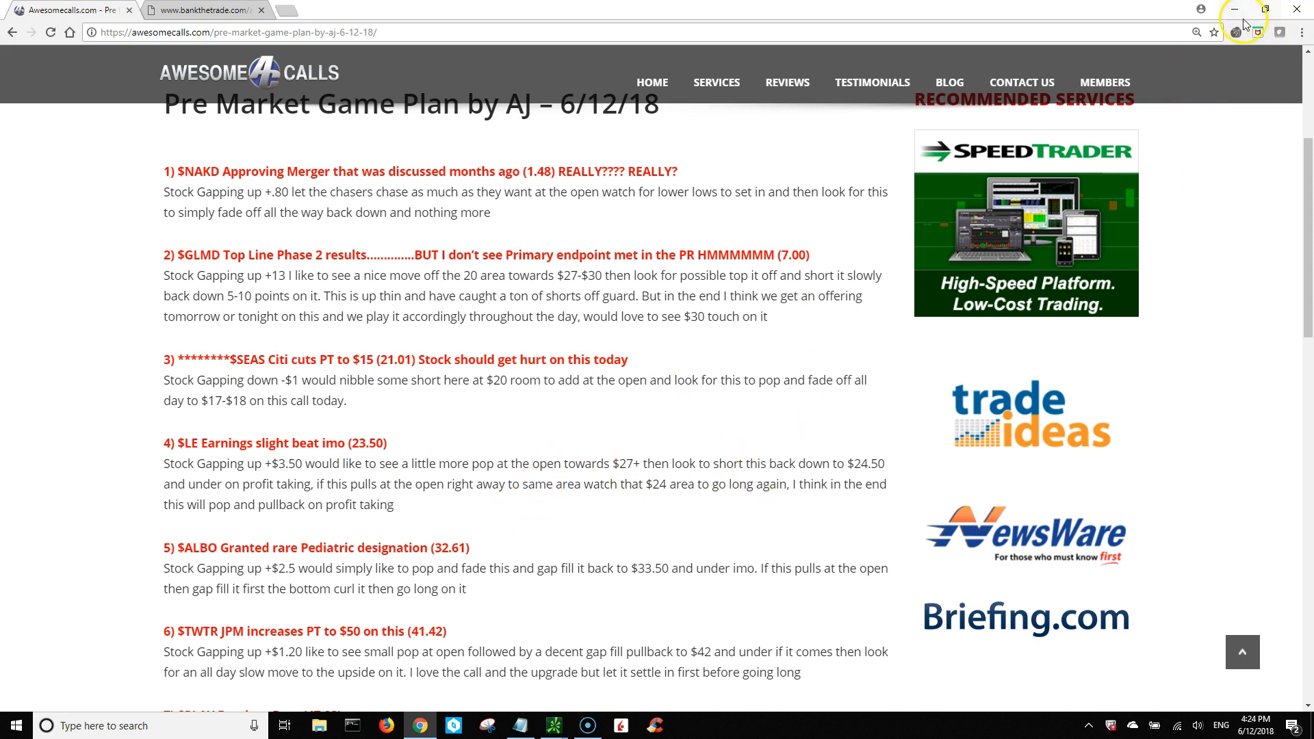
Step: Minimize the browser to reveal the thinkorswim LE 1-minute chart
click(553, 726)
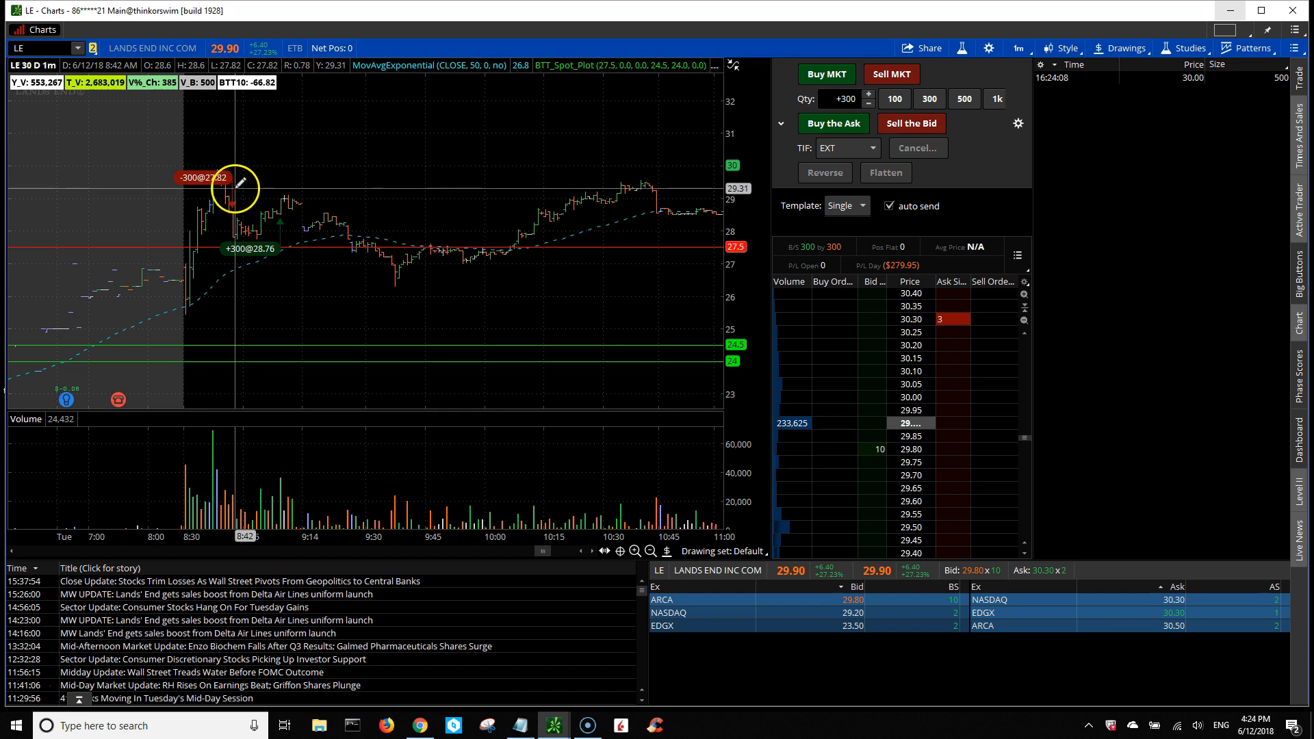
mouse_move(239, 197)
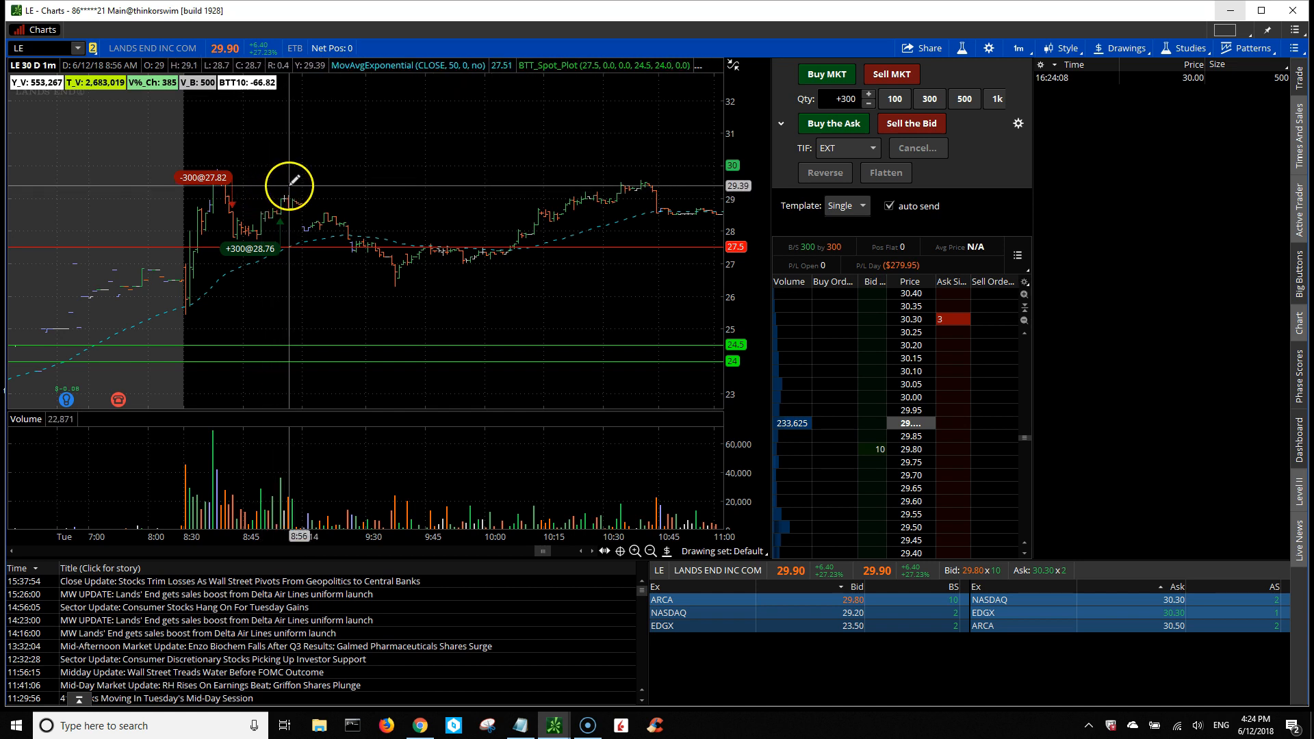
mouse_move(271, 174)
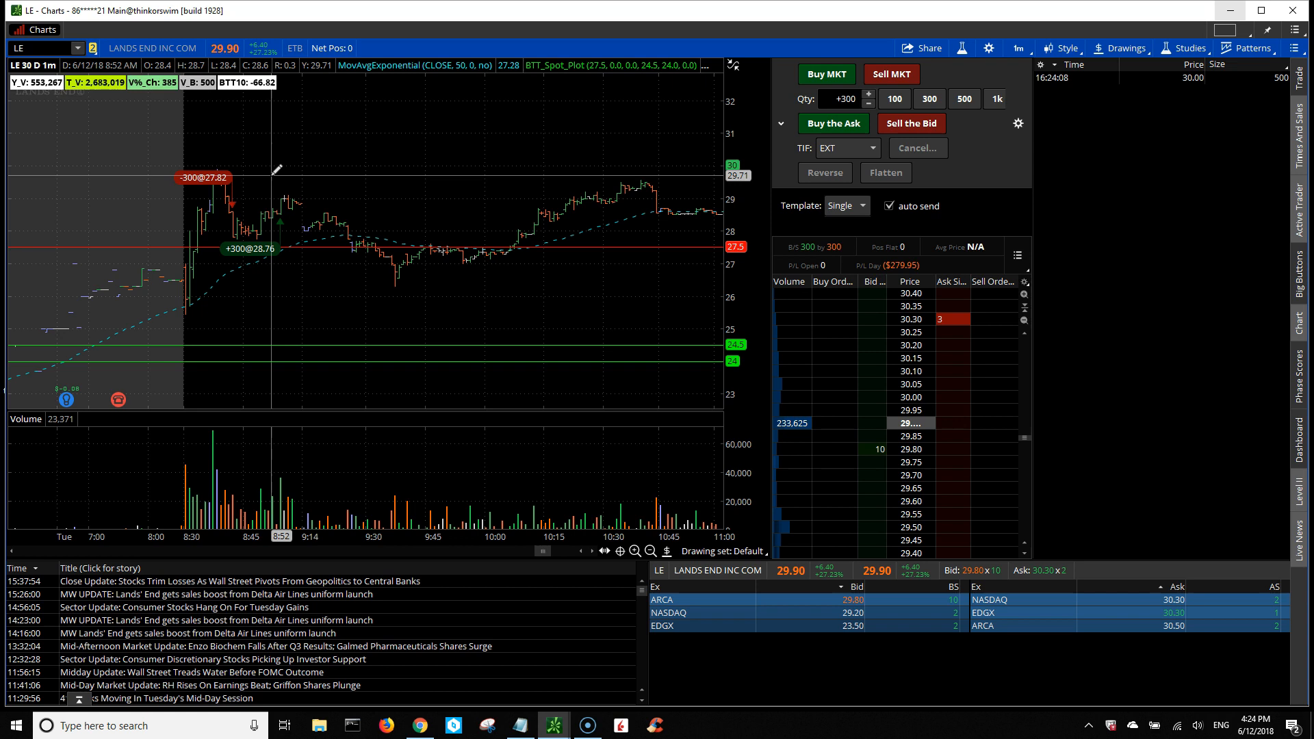
mouse_move(306, 374)
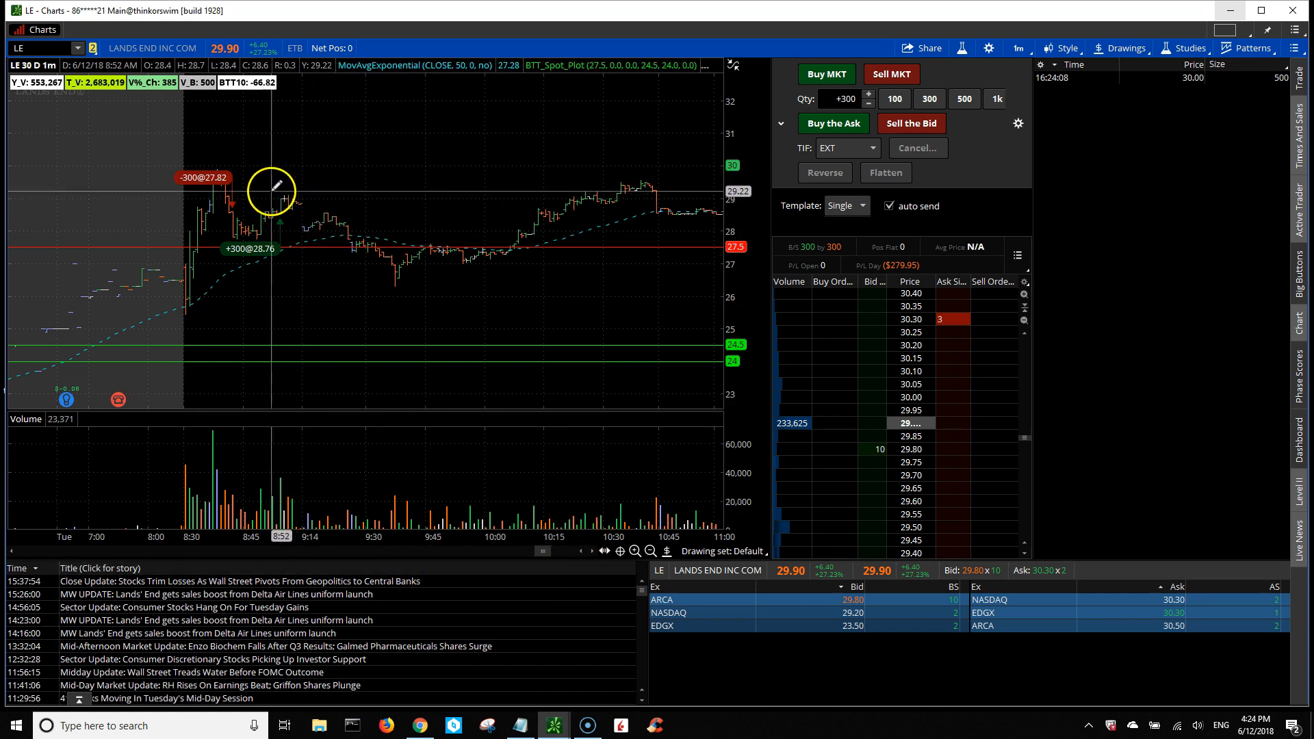
mouse_move(456, 201)
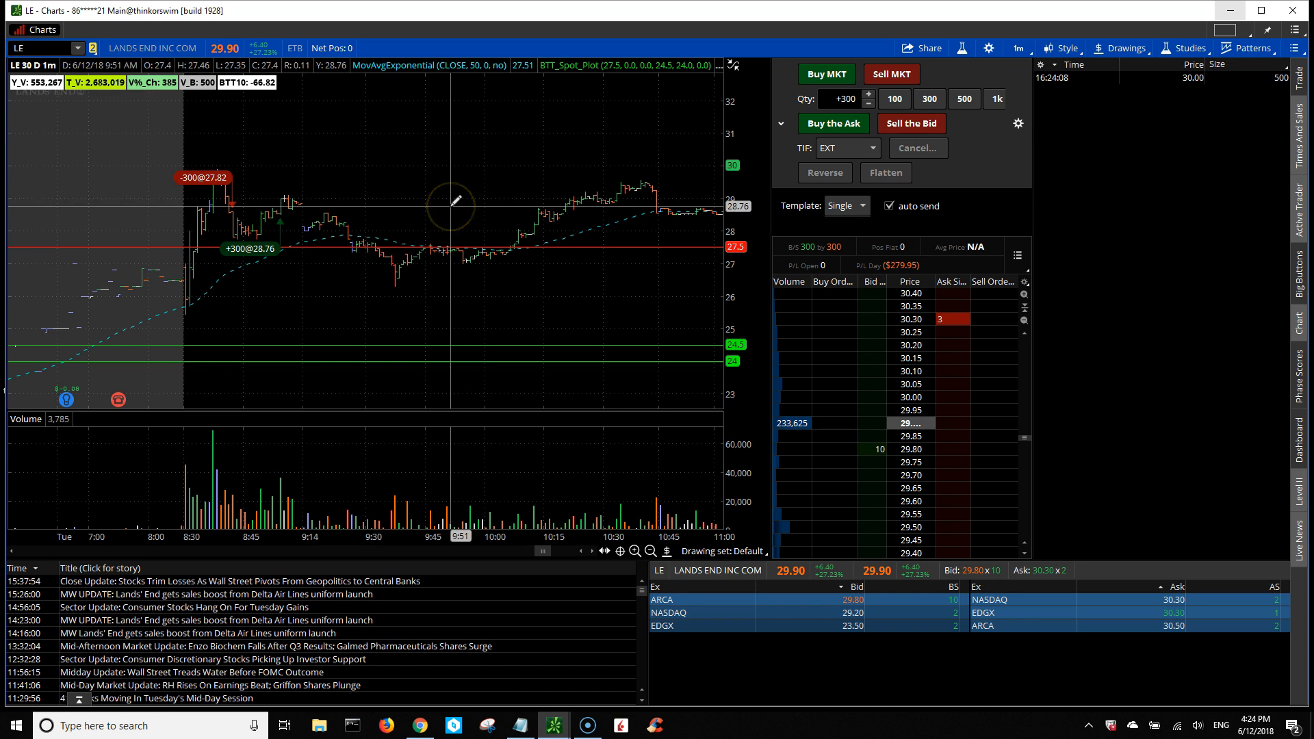
mouse_move(628, 513)
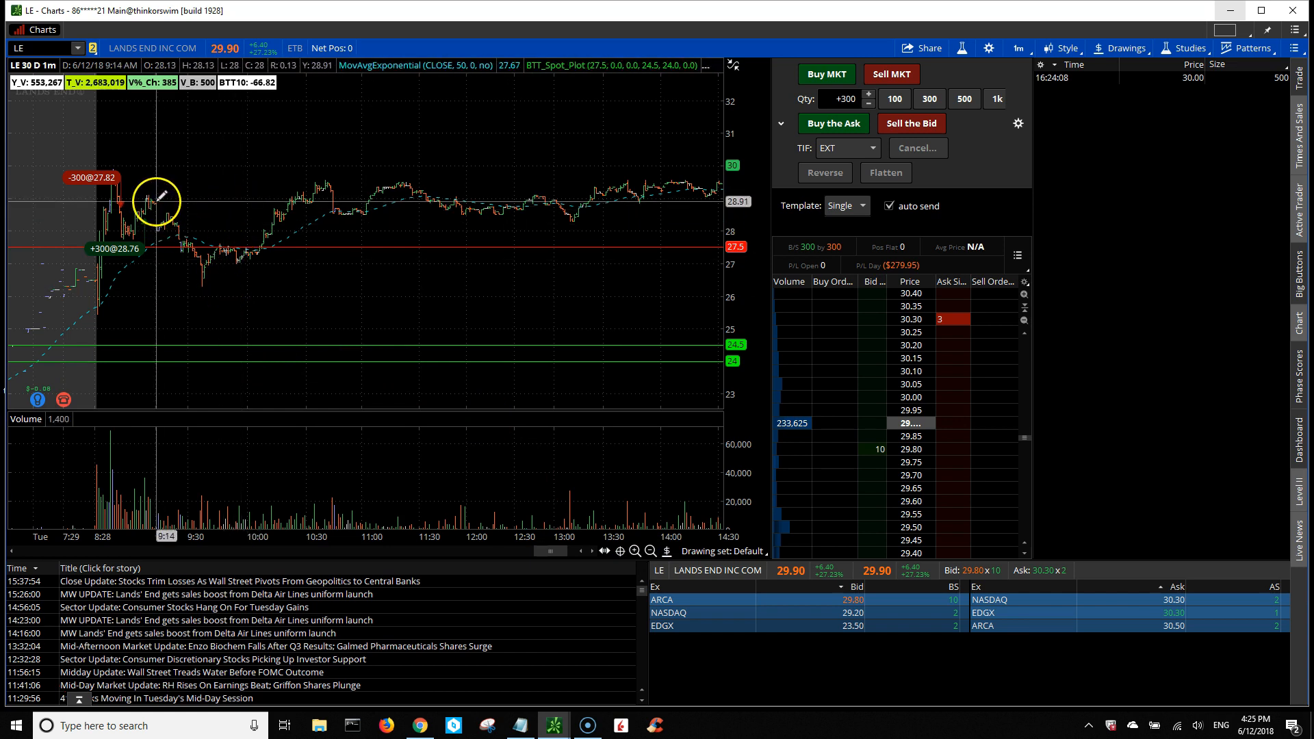
mouse_move(151, 213)
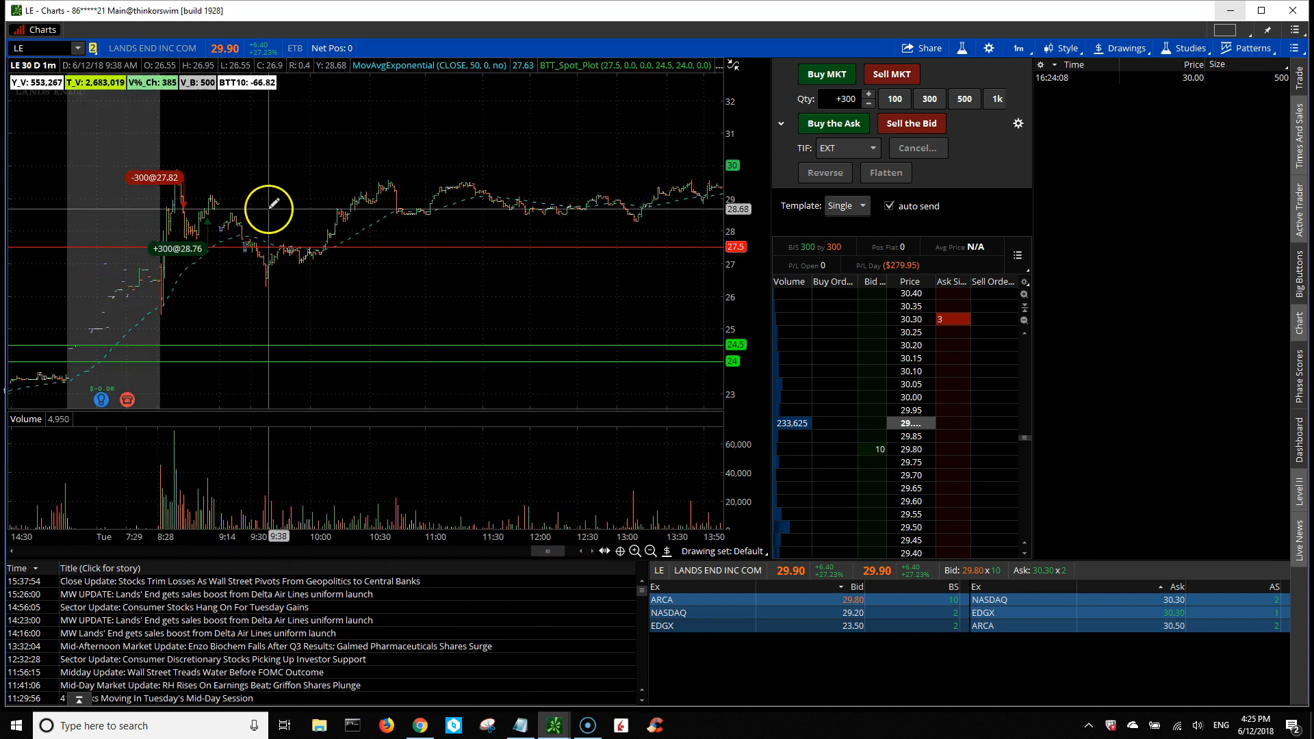
mouse_move(282, 276)
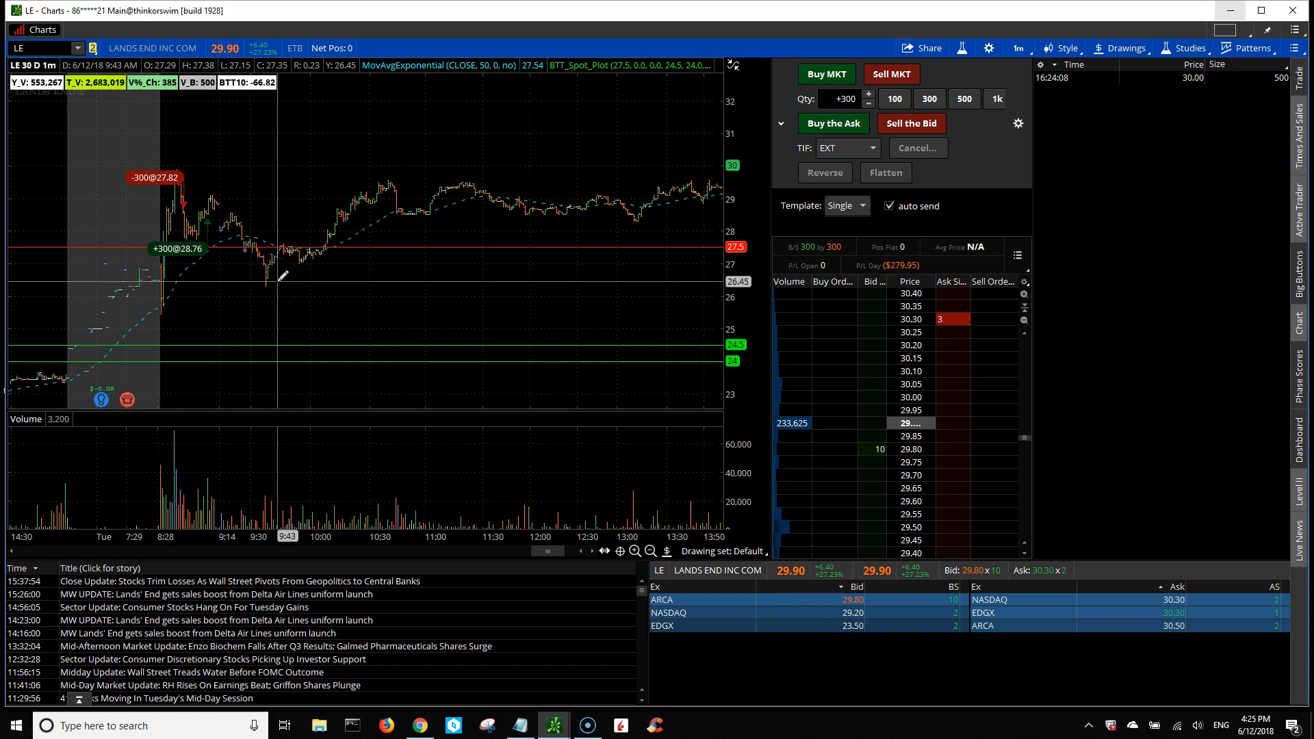
mouse_move(213, 206)
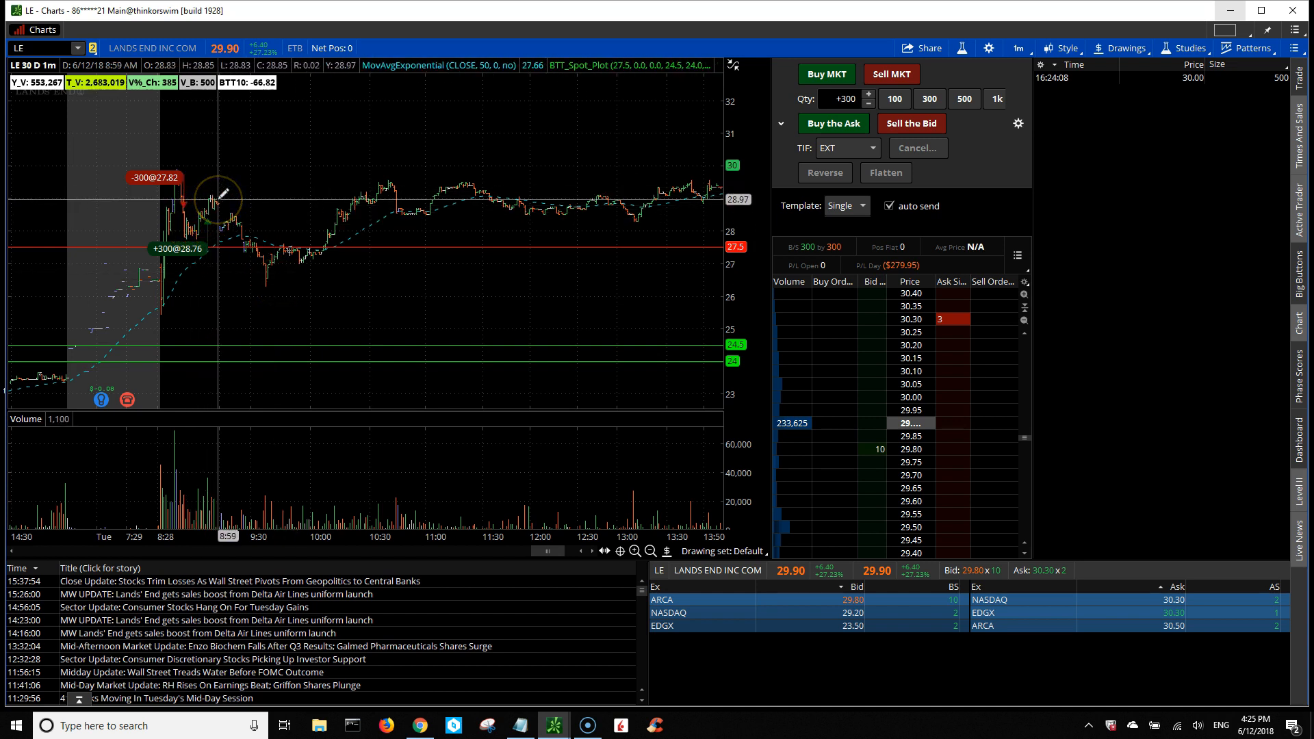
mouse_move(227, 217)
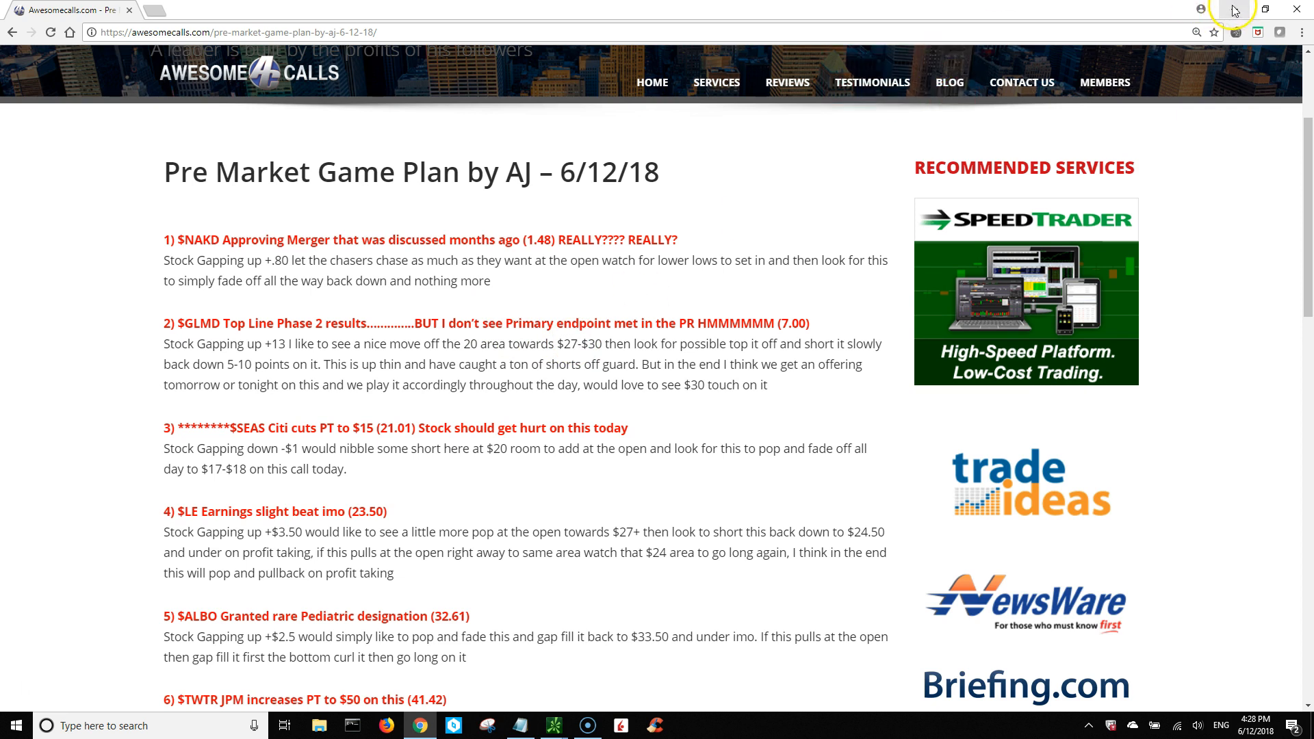
Step: Minimize the browser to show the GLMD 1-minute chart with its fill markers
click(553, 725)
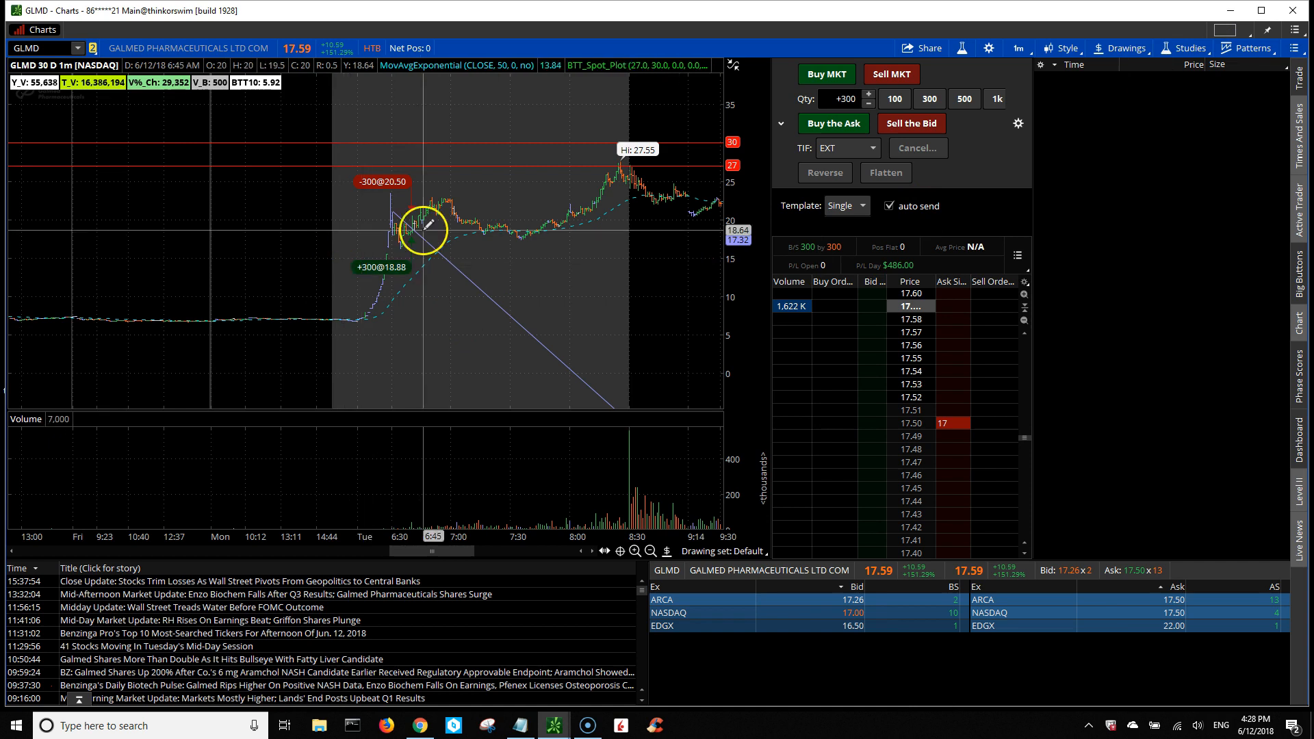
mouse_move(454, 257)
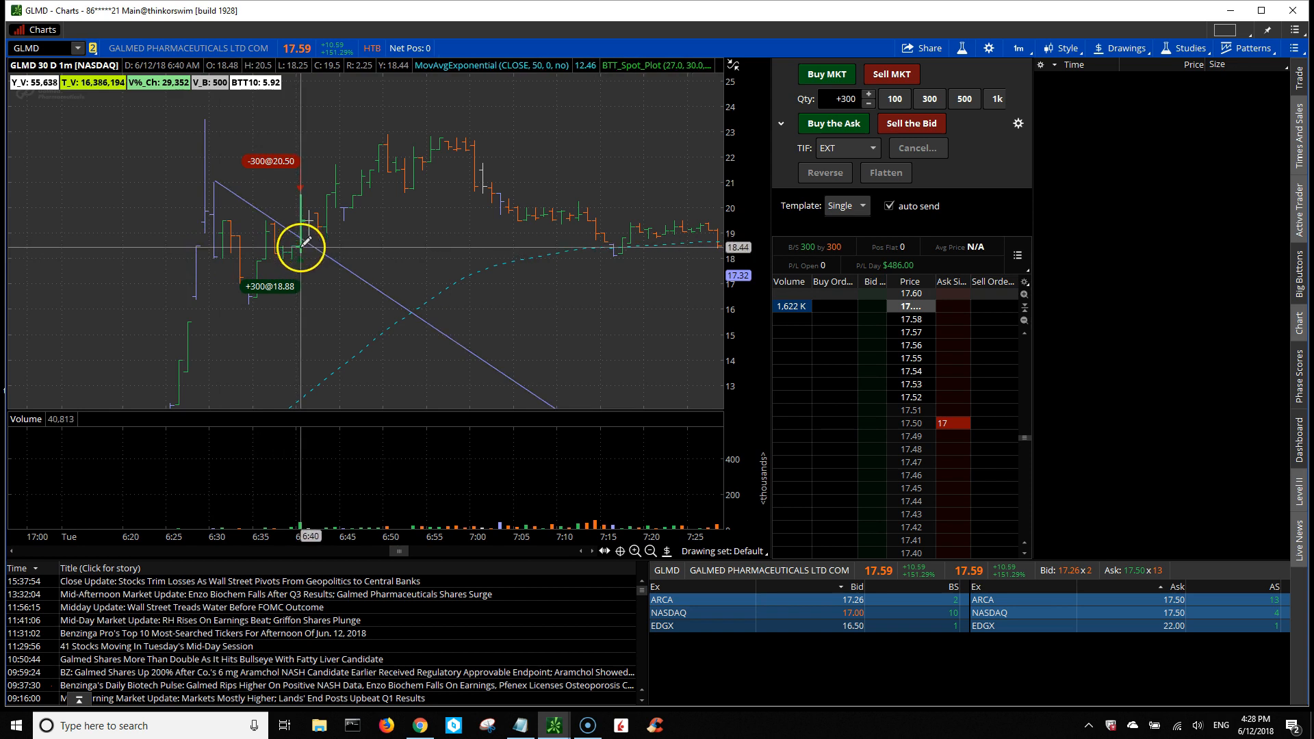
mouse_move(266, 285)
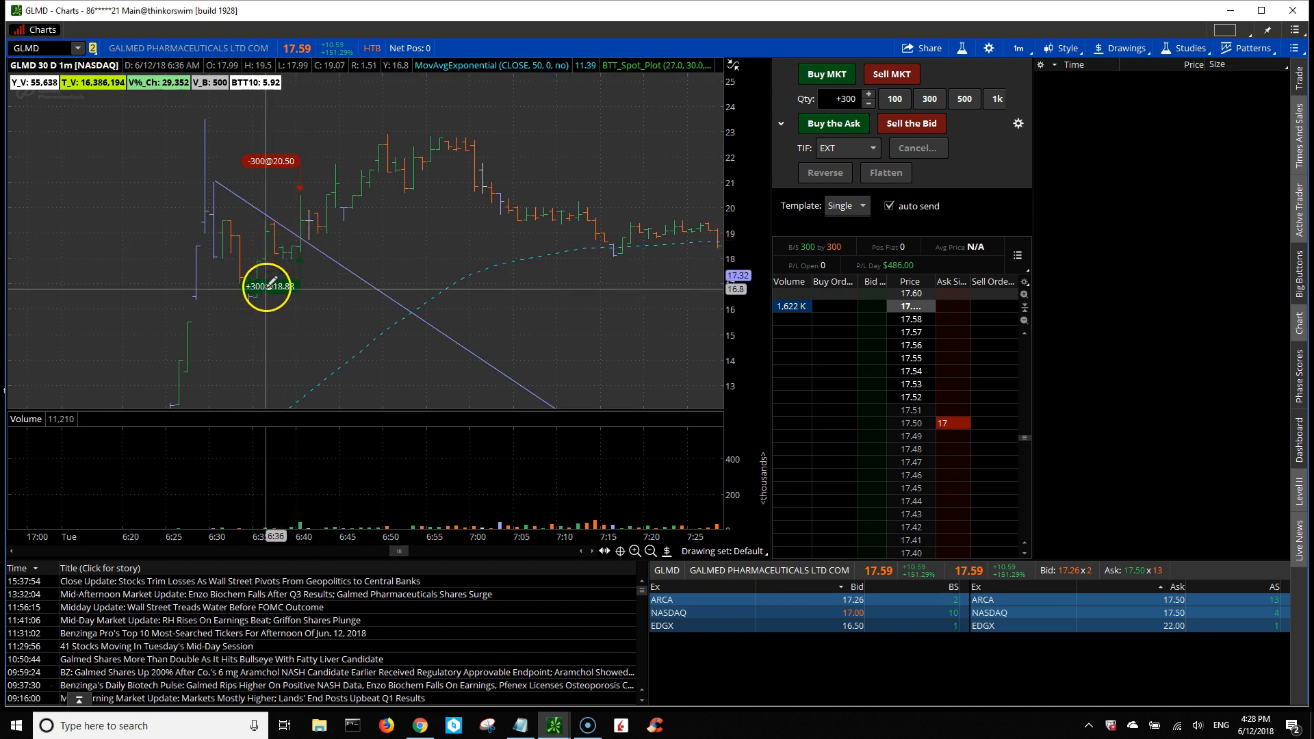
mouse_move(322, 191)
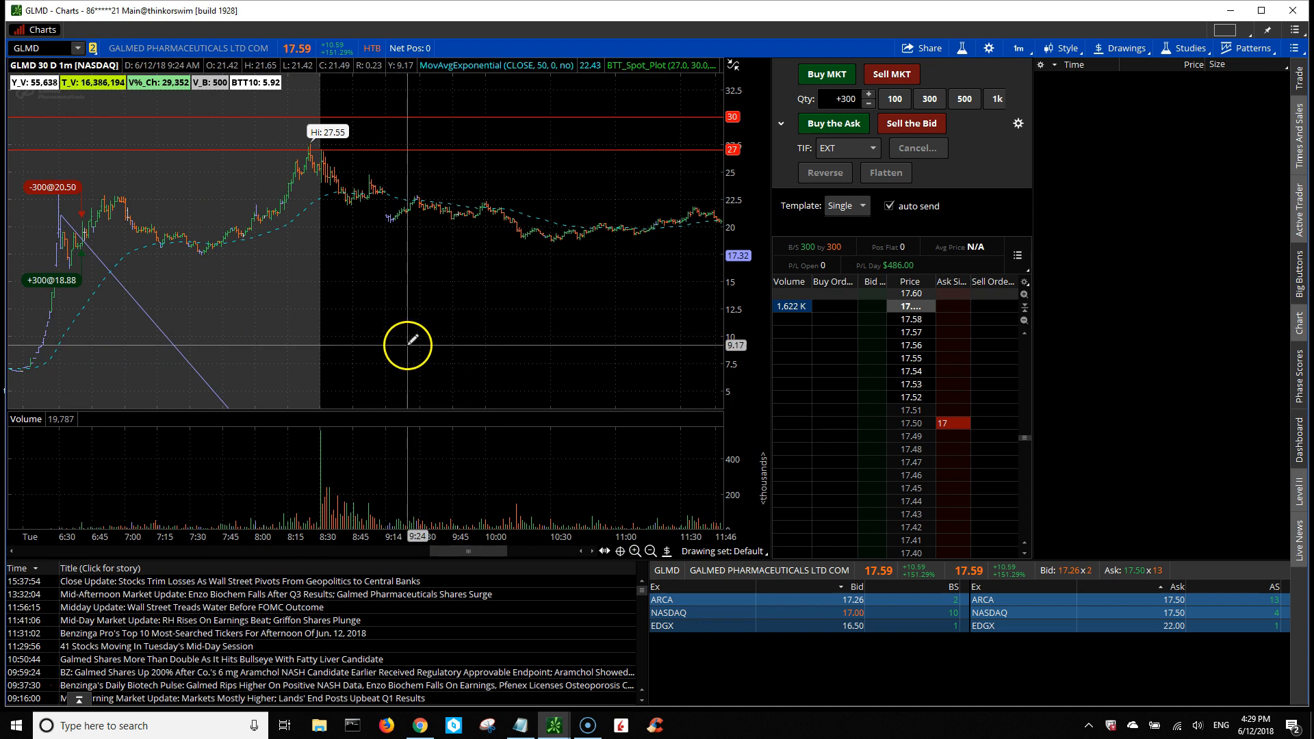
mouse_move(407, 521)
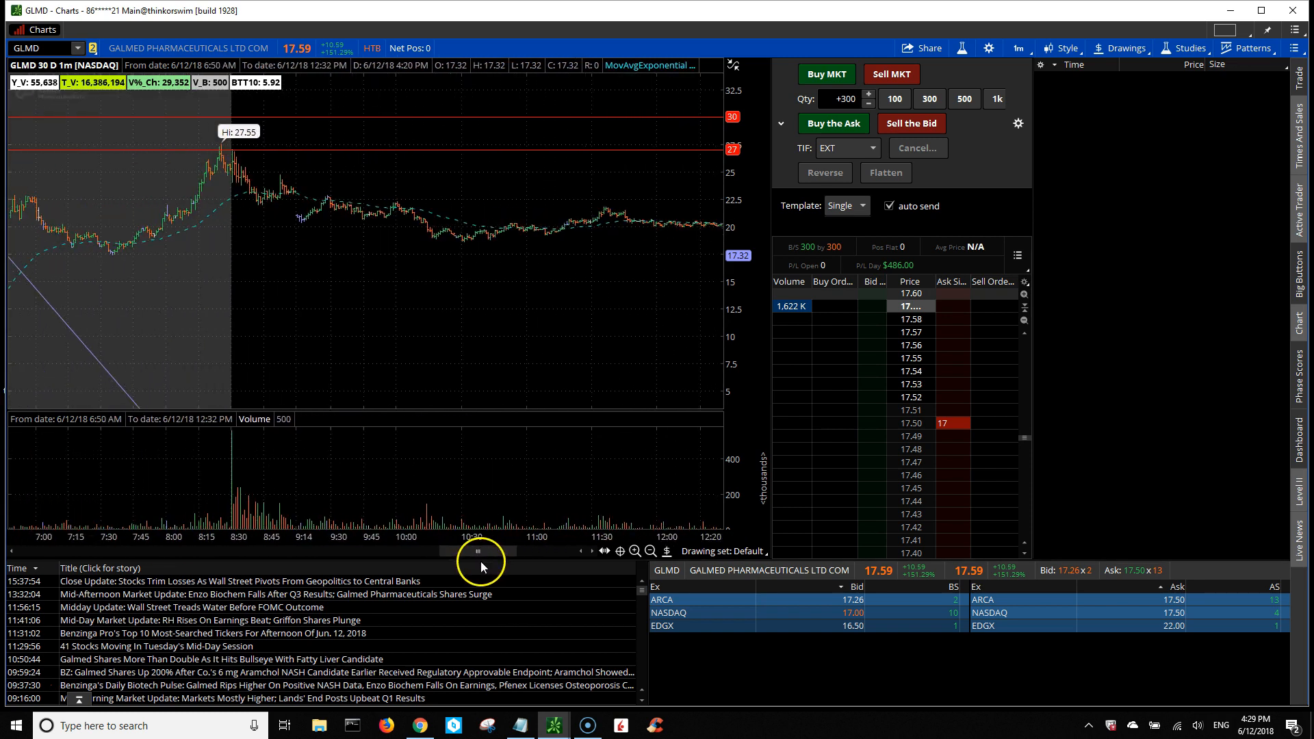
Step: Drag the GLMD chart's scrollbar left to show the 18.88 buy and 20.50 sell
drag(494, 552, 474, 561)
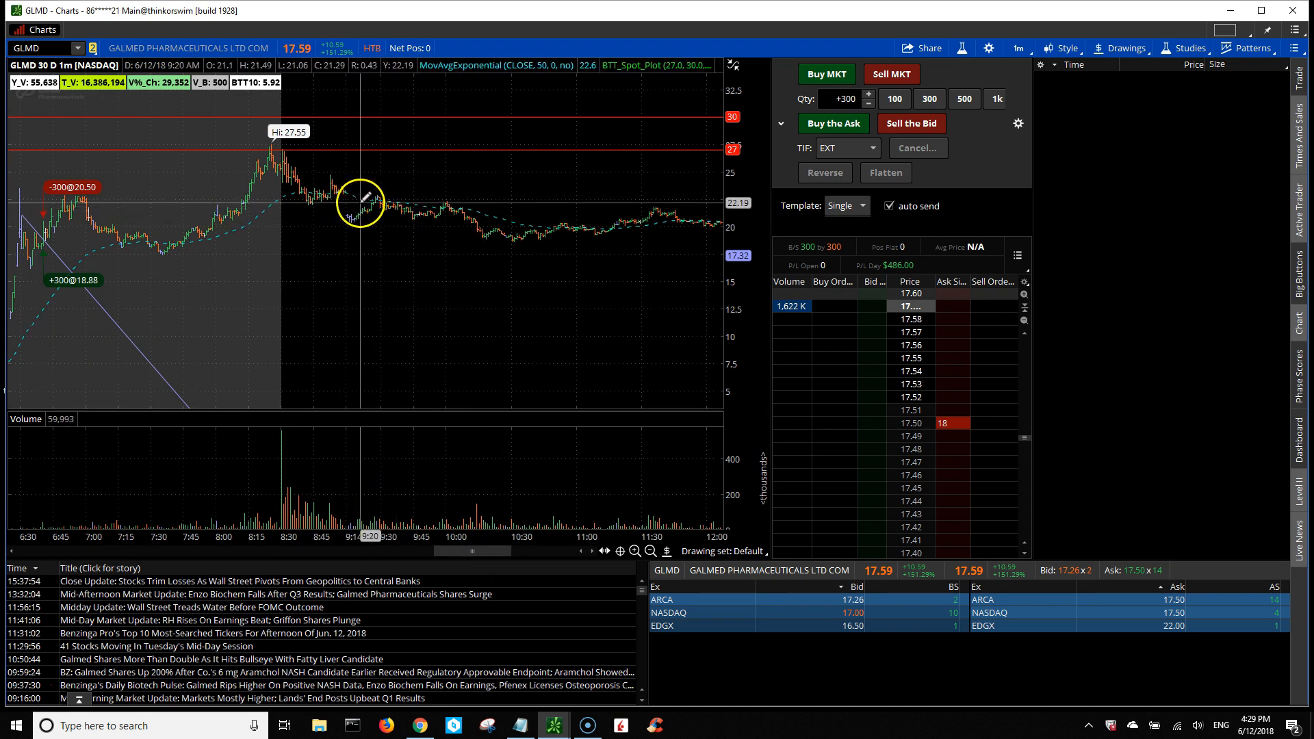
mouse_move(351, 197)
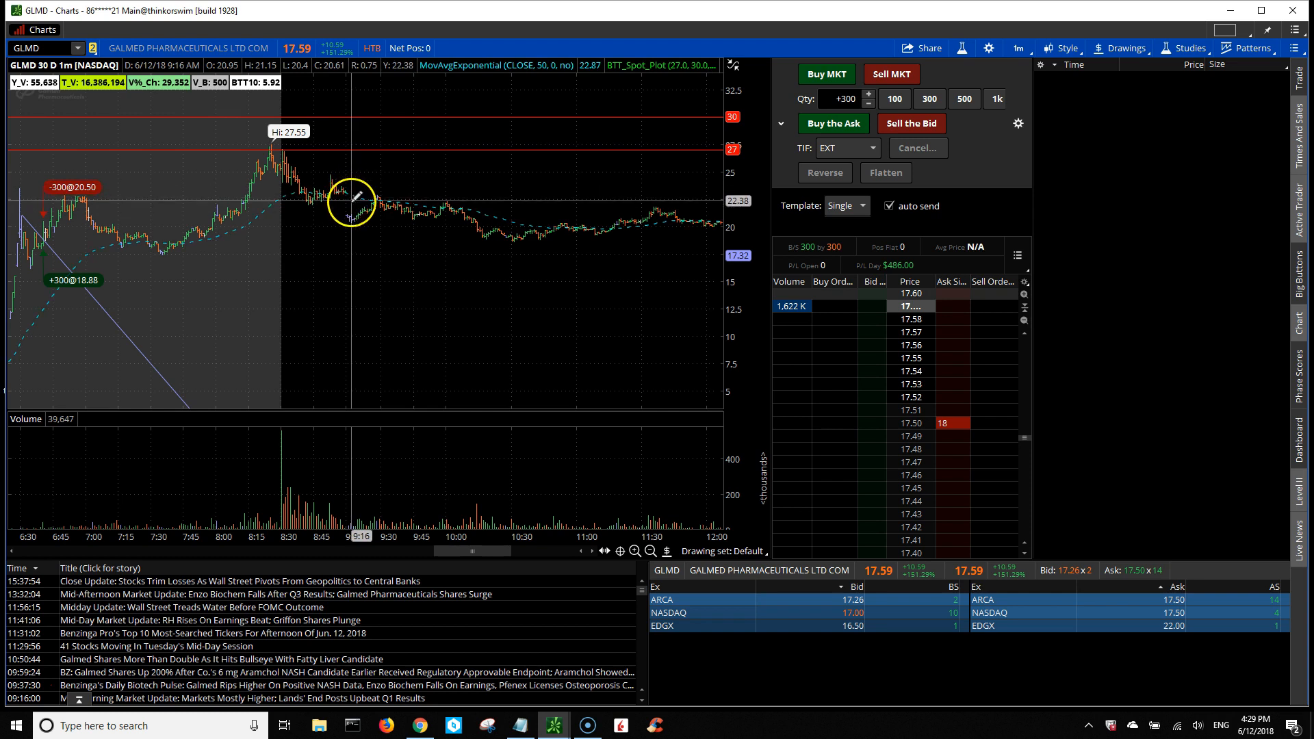
mouse_move(346, 204)
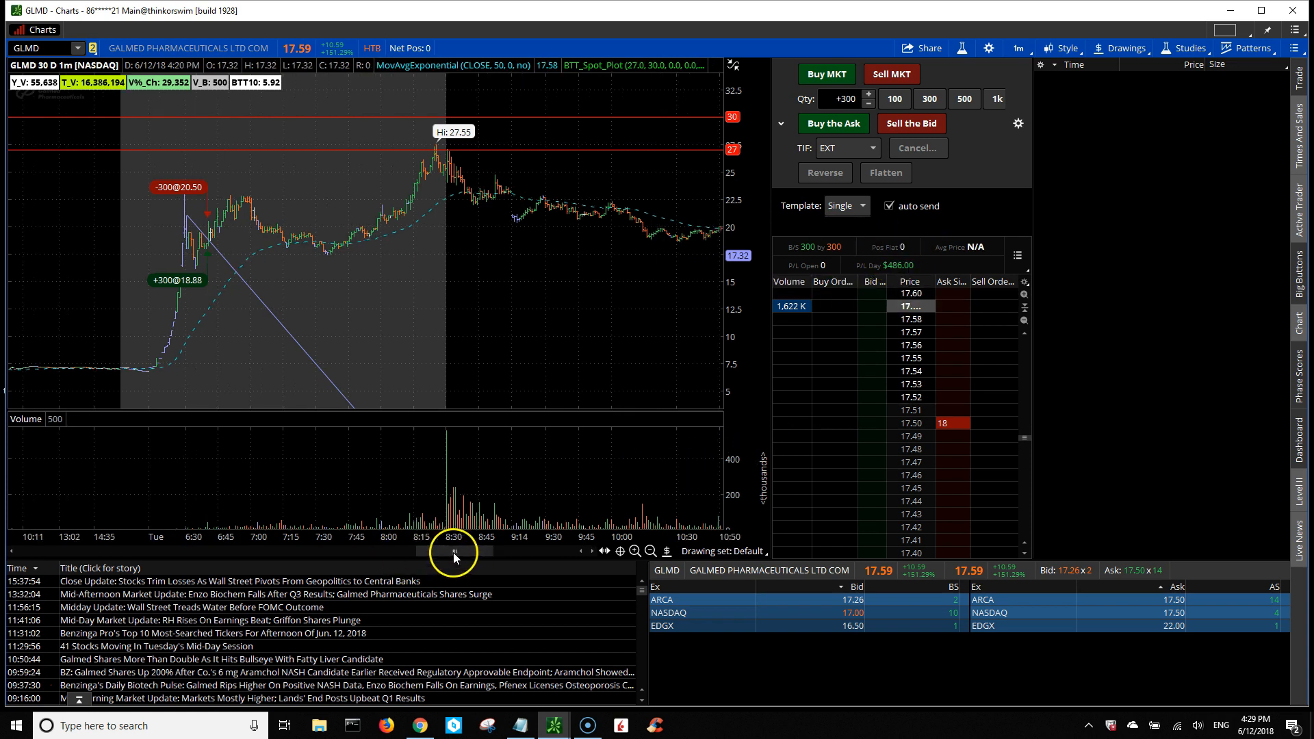
drag(477, 552, 457, 551)
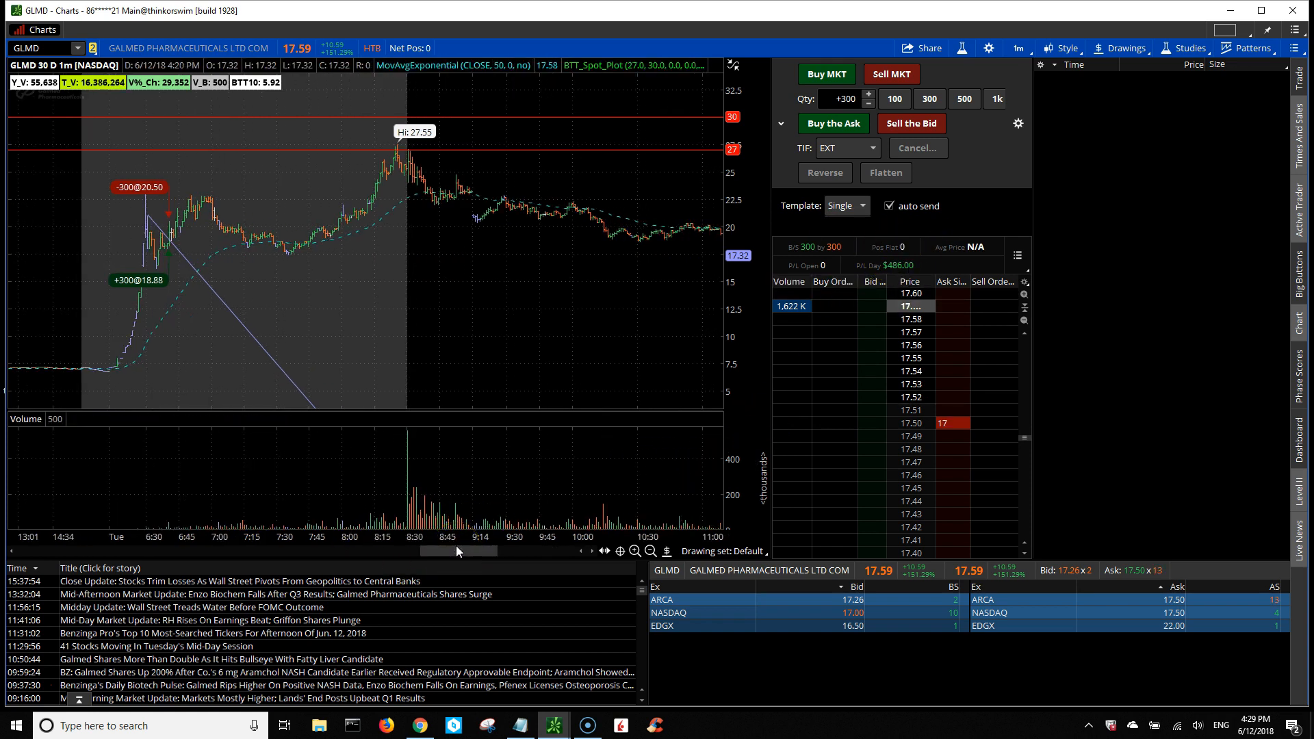
mouse_move(83, 172)
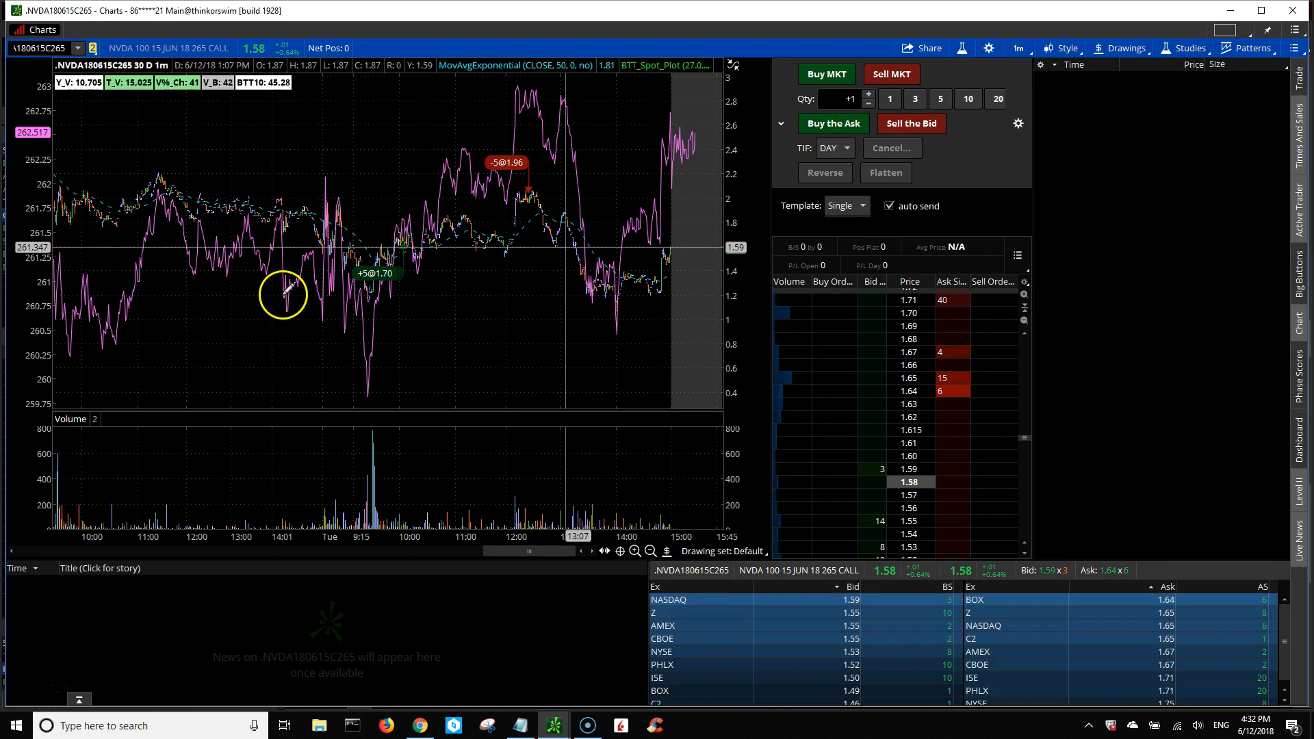
mouse_move(201, 258)
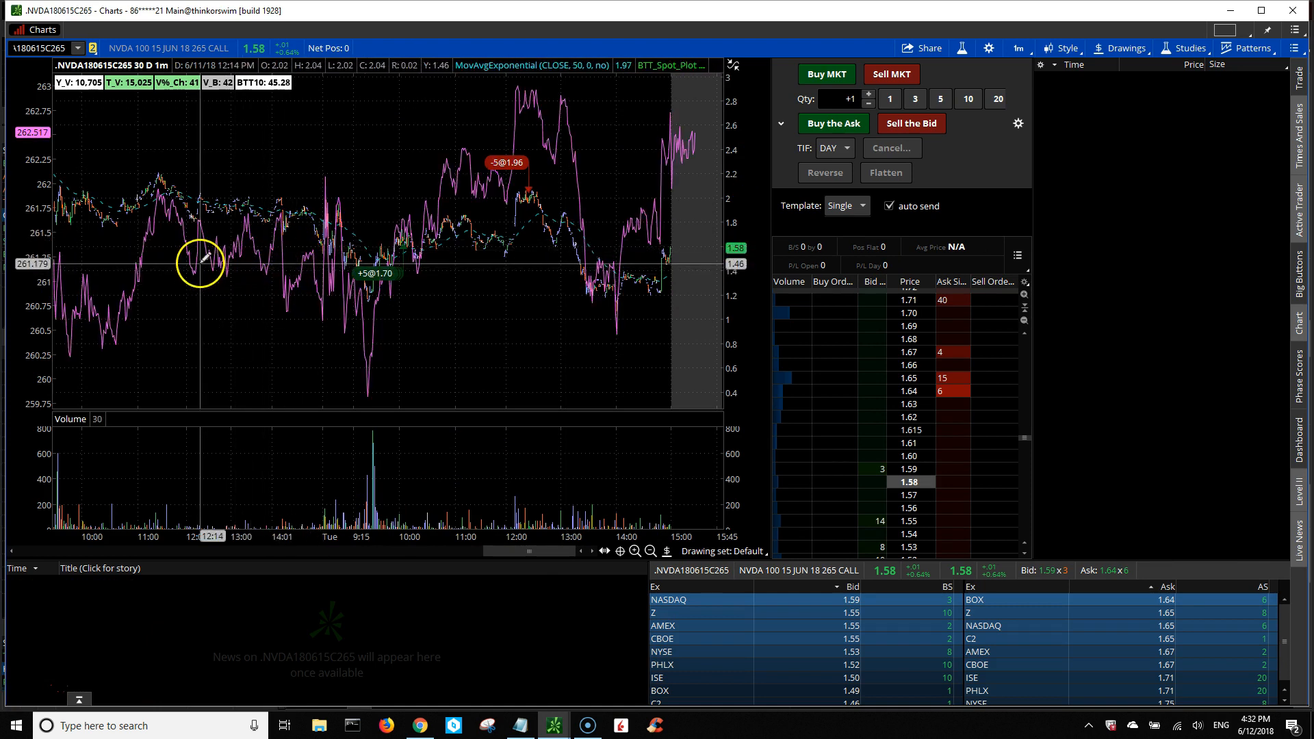
mouse_move(452, 490)
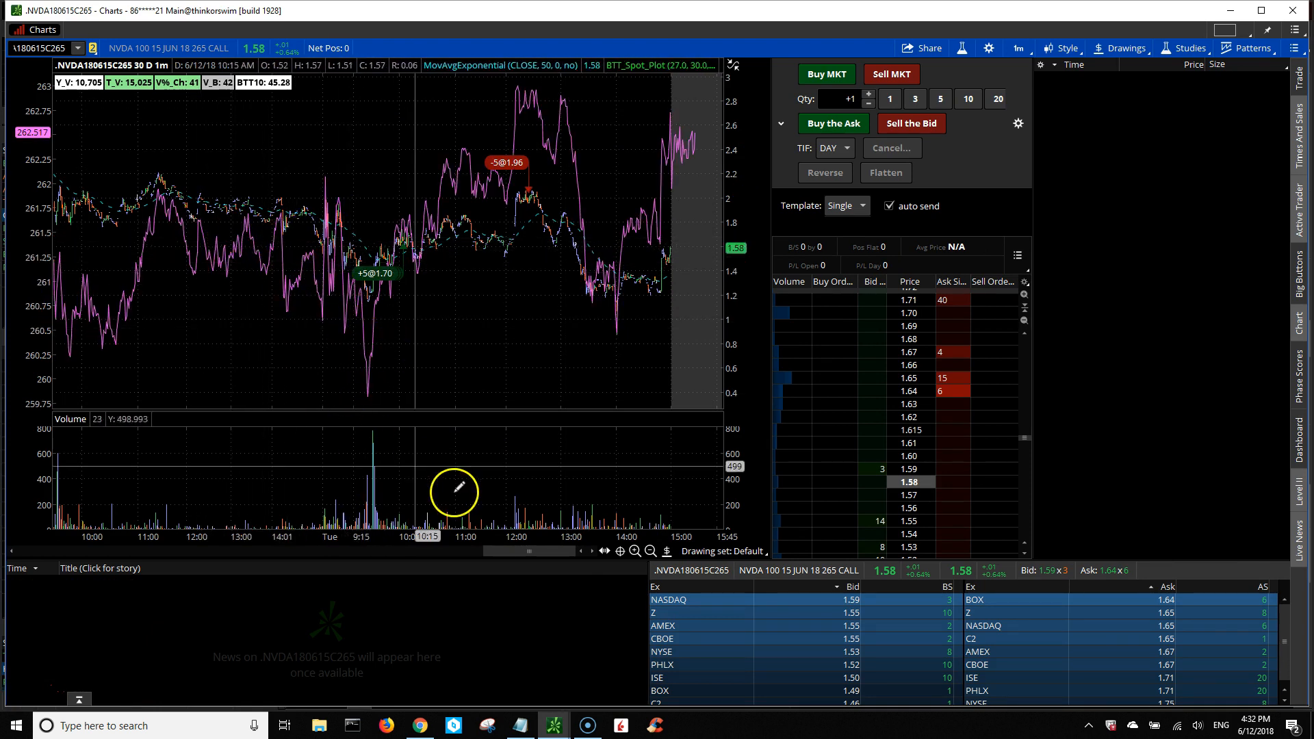
Step: Pan the NVDA June 265 call chart toward the afternoon trades
drag(455, 490, 136, 513)
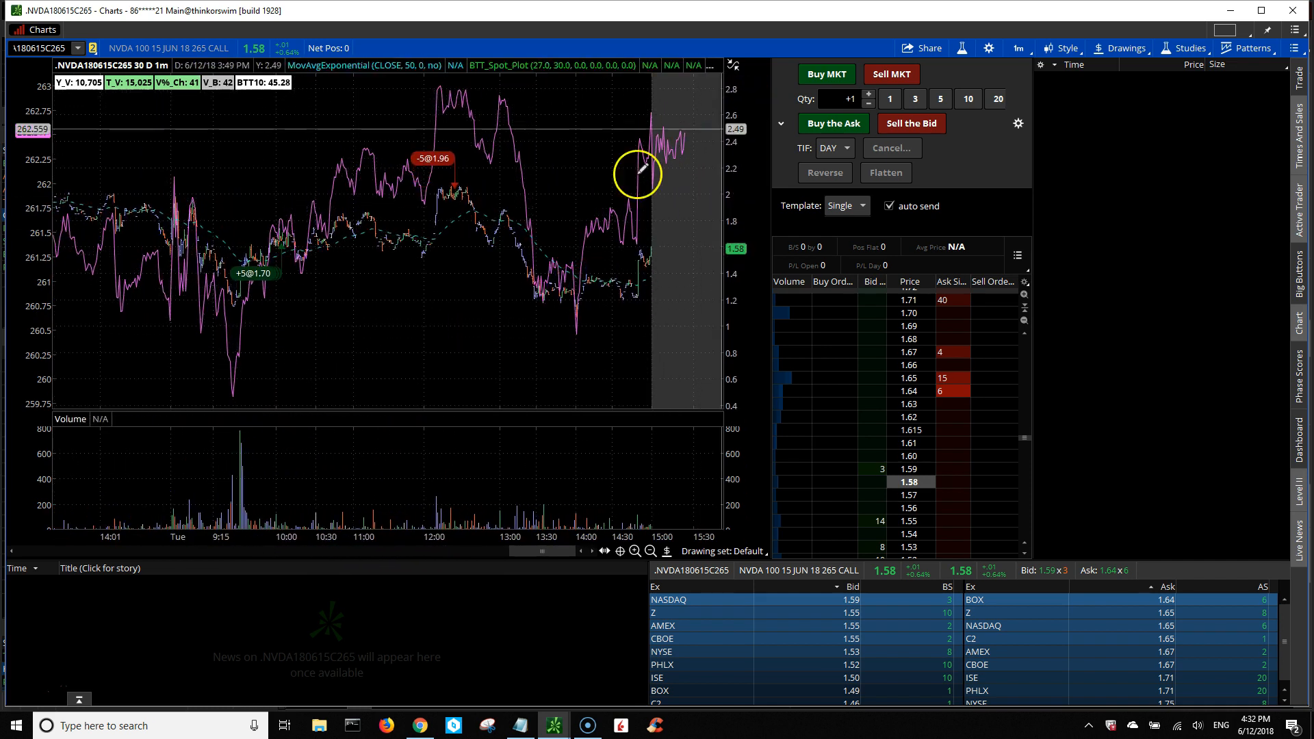
mouse_move(410, 243)
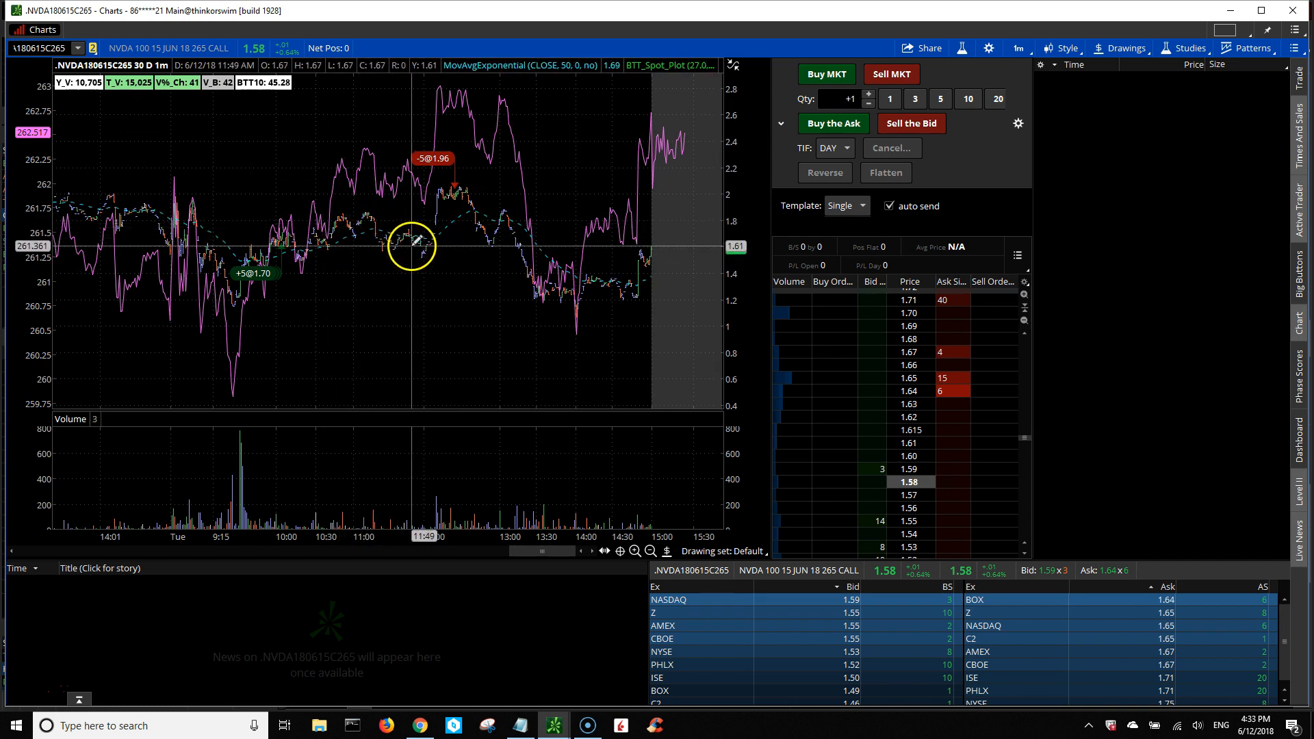
mouse_move(461, 185)
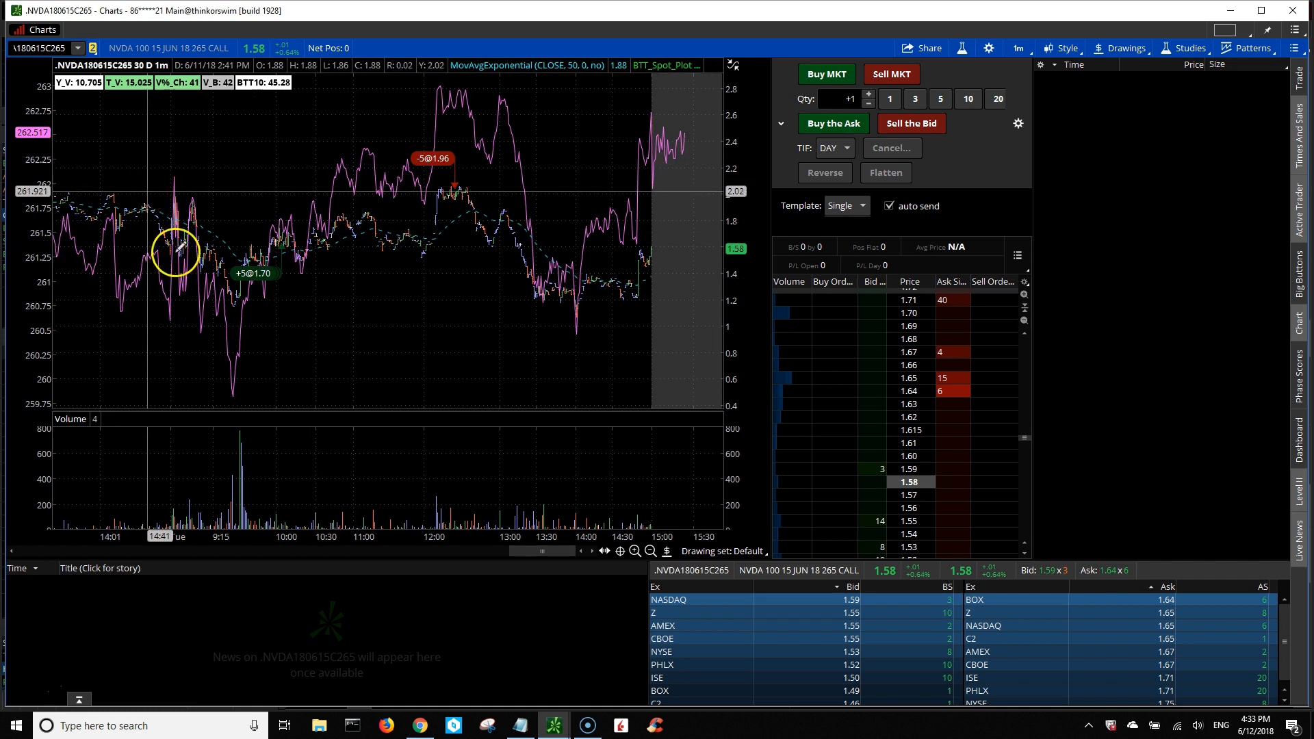
mouse_move(347, 226)
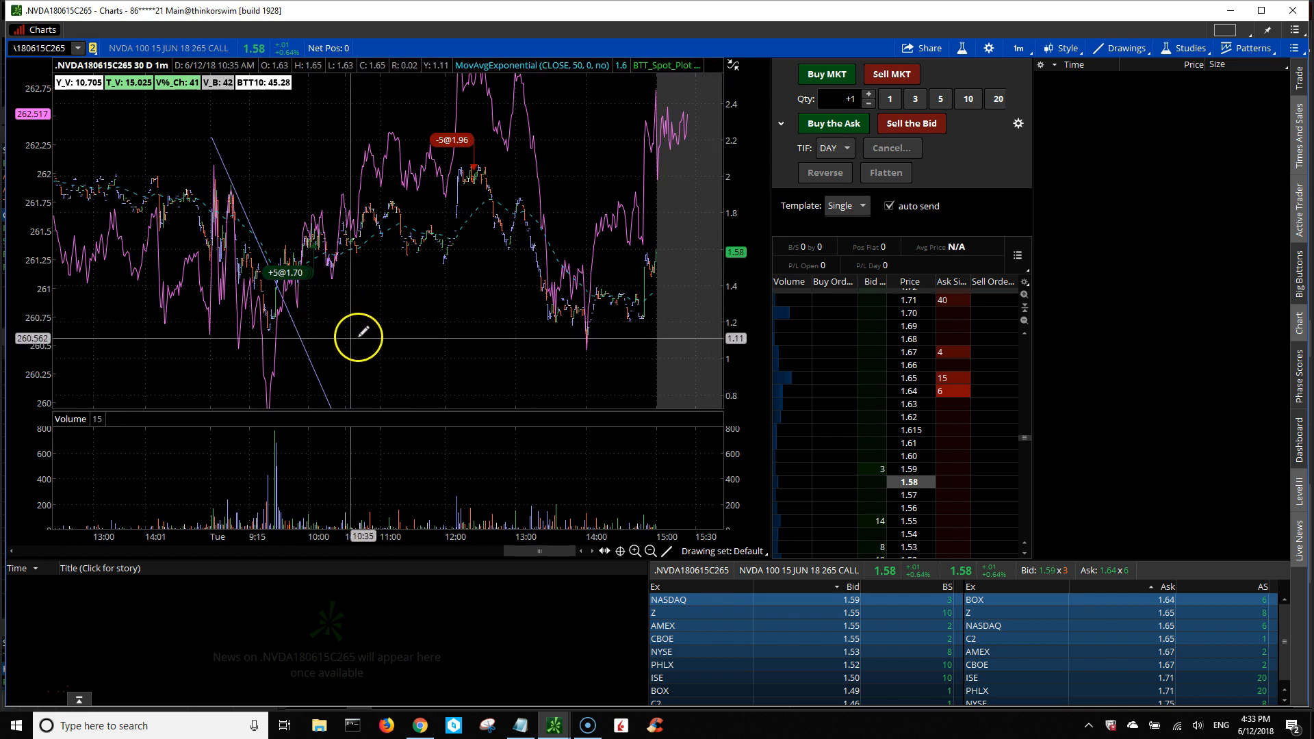
mouse_move(486, 220)
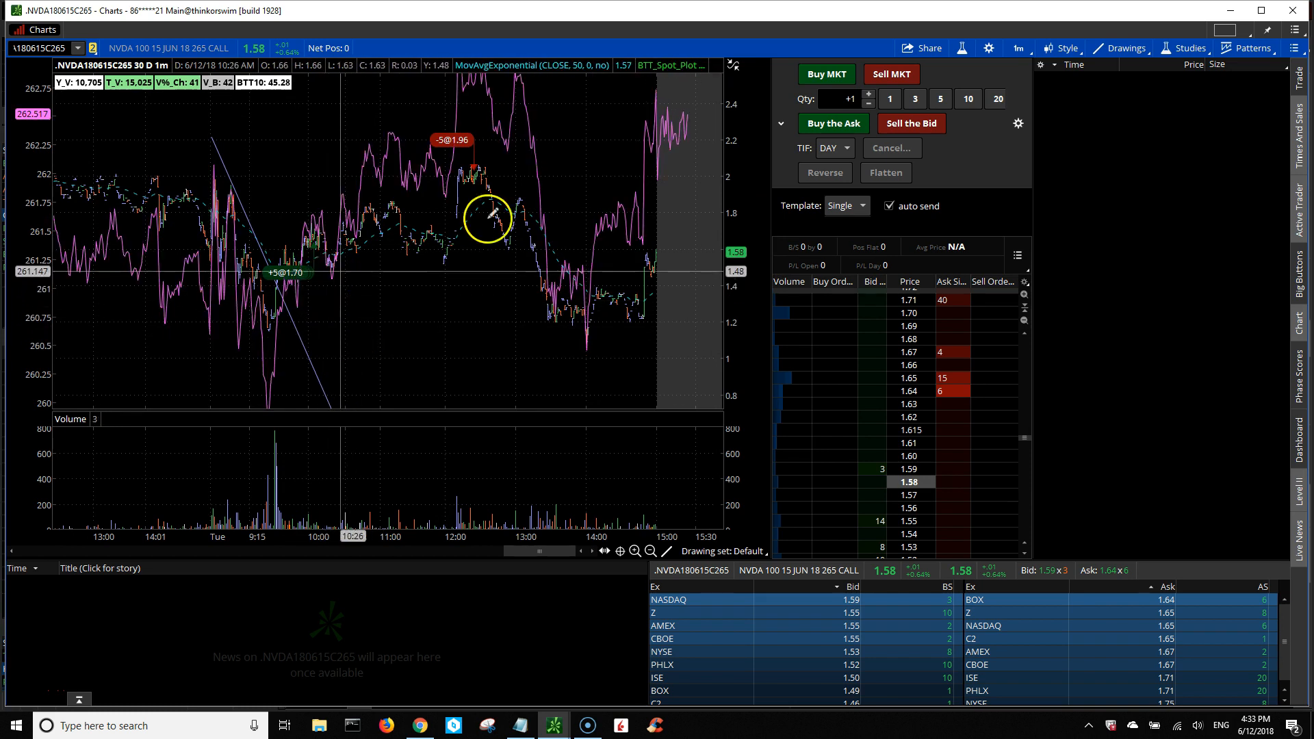
mouse_move(486, 136)
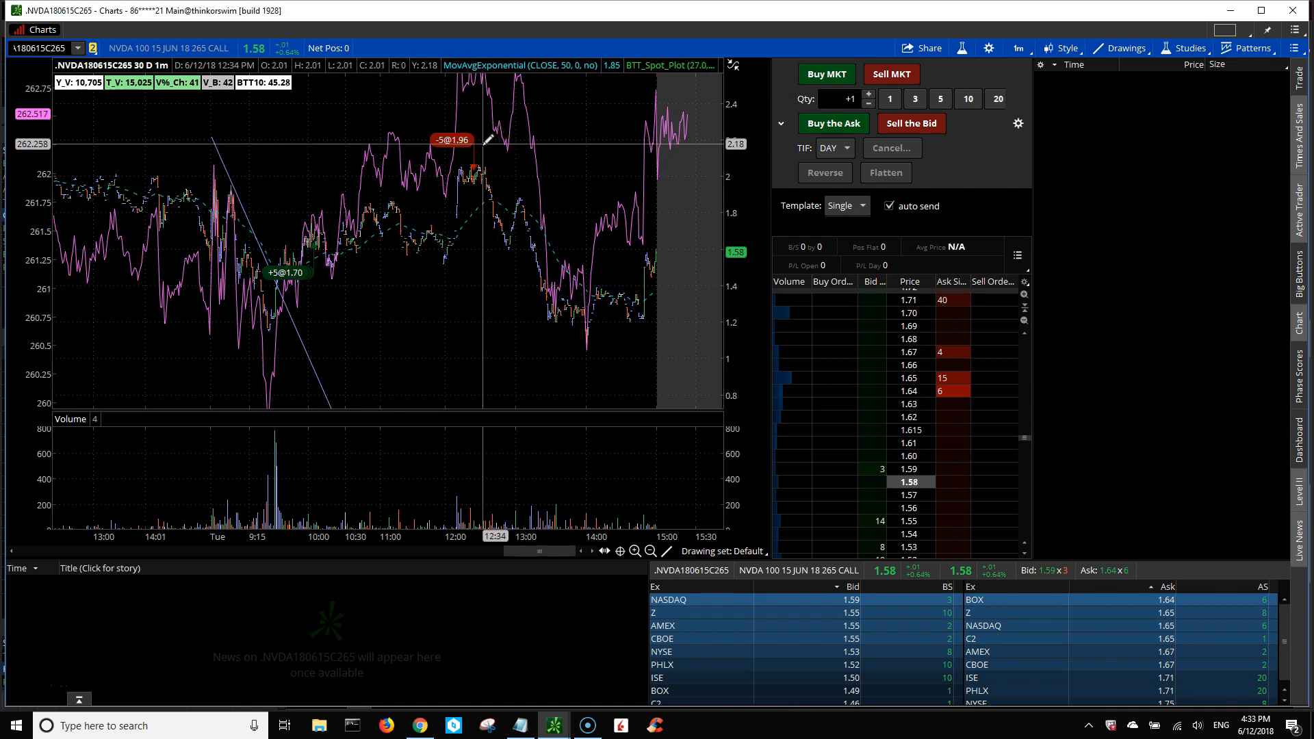
mouse_move(601, 165)
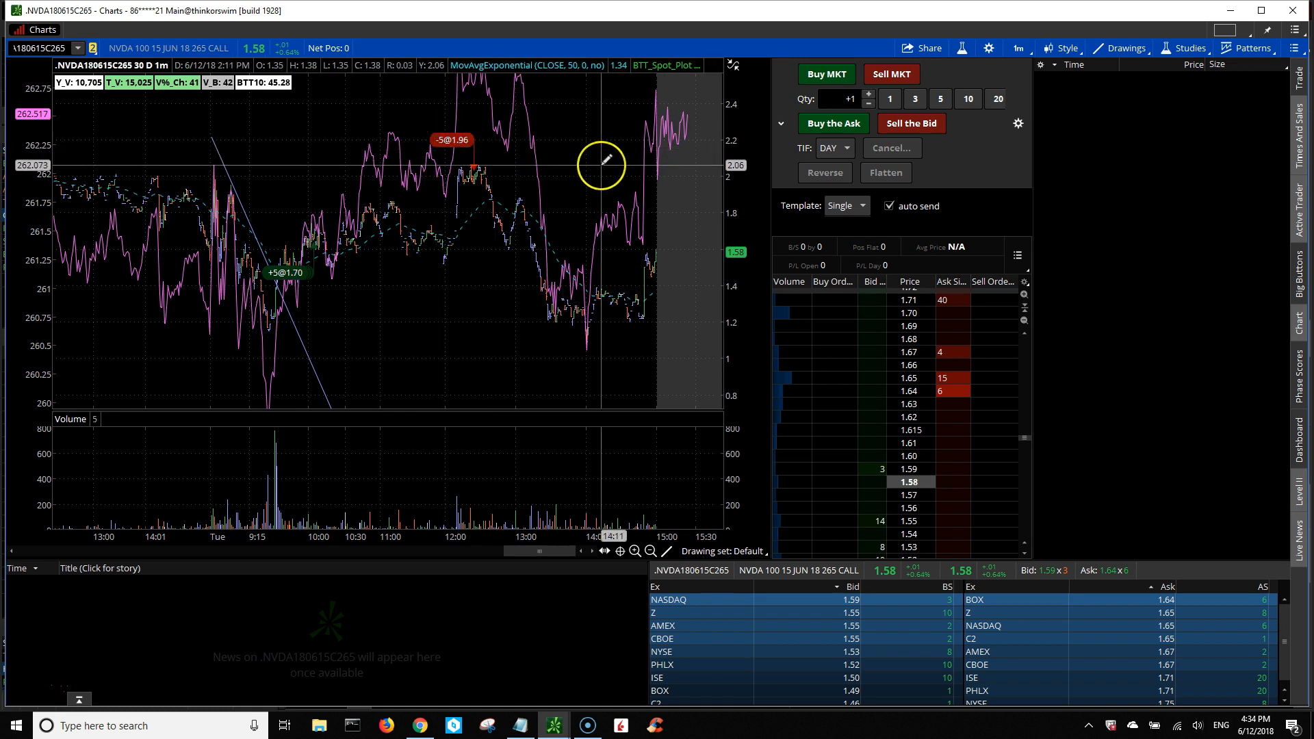
mouse_move(634, 164)
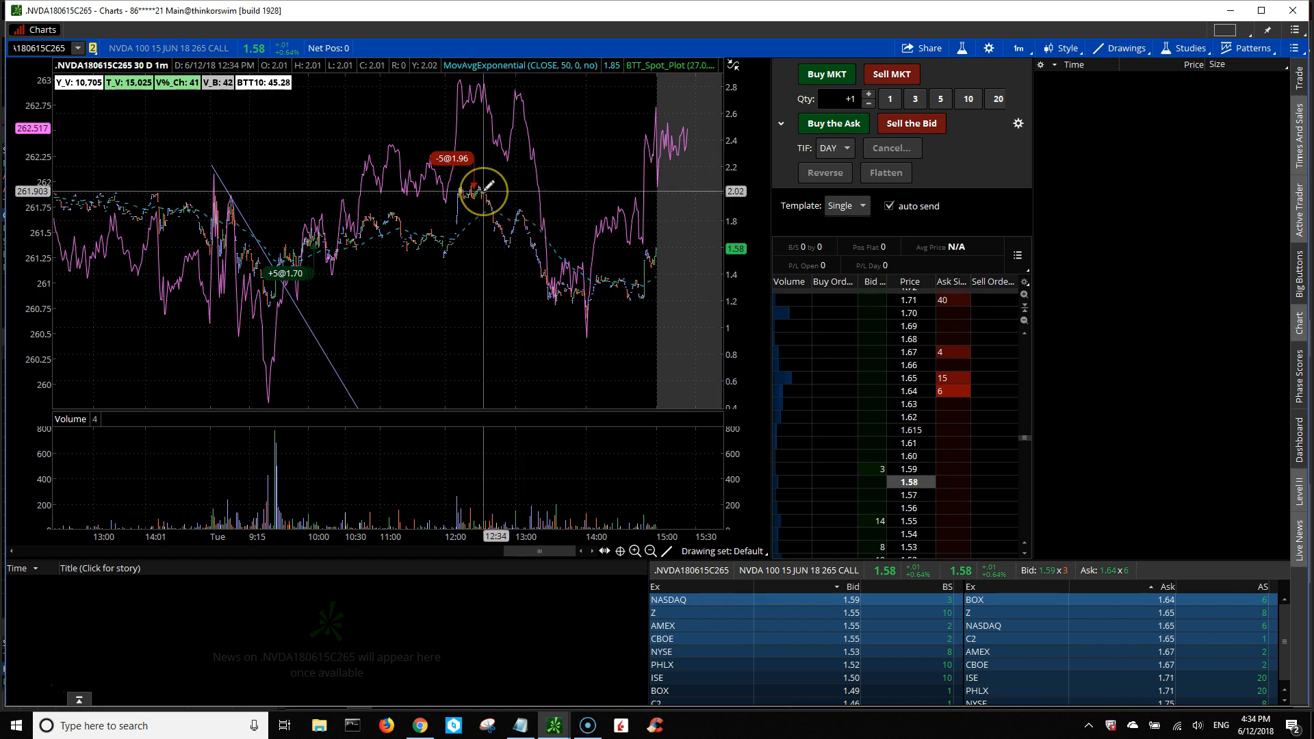
mouse_move(560, 298)
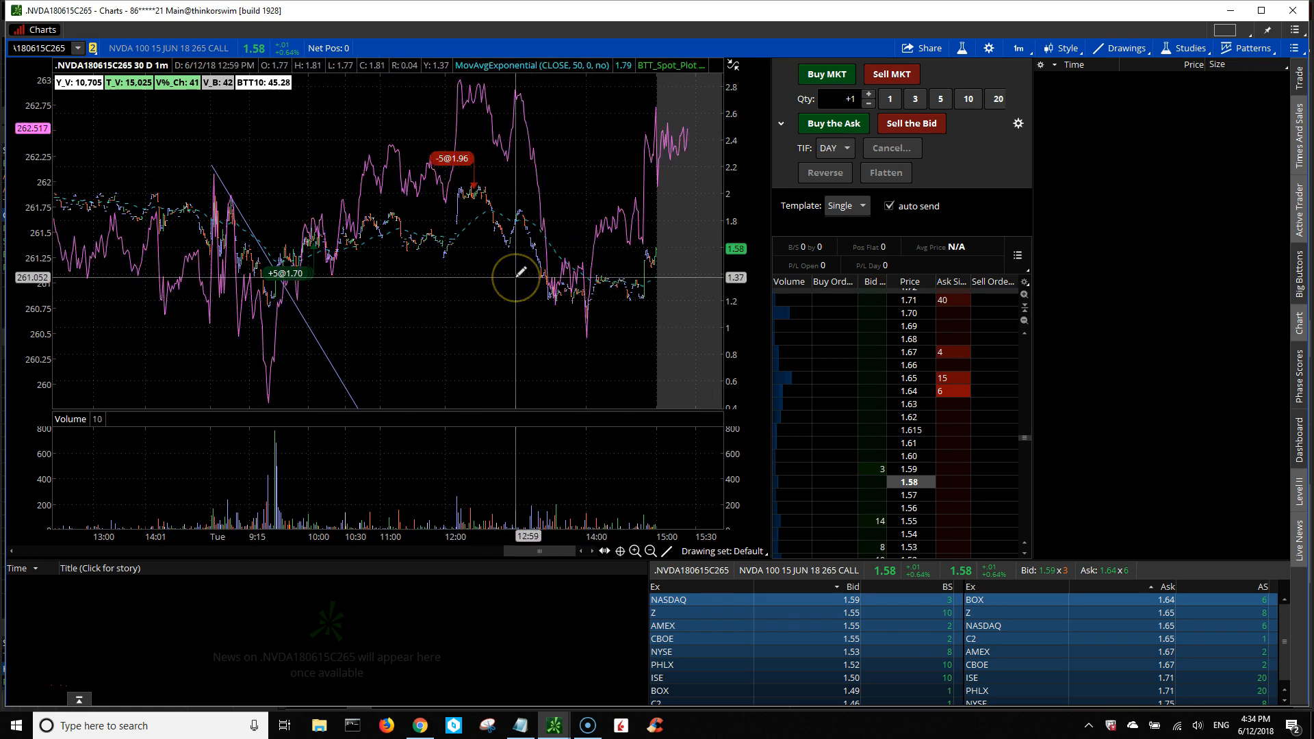
mouse_move(496, 262)
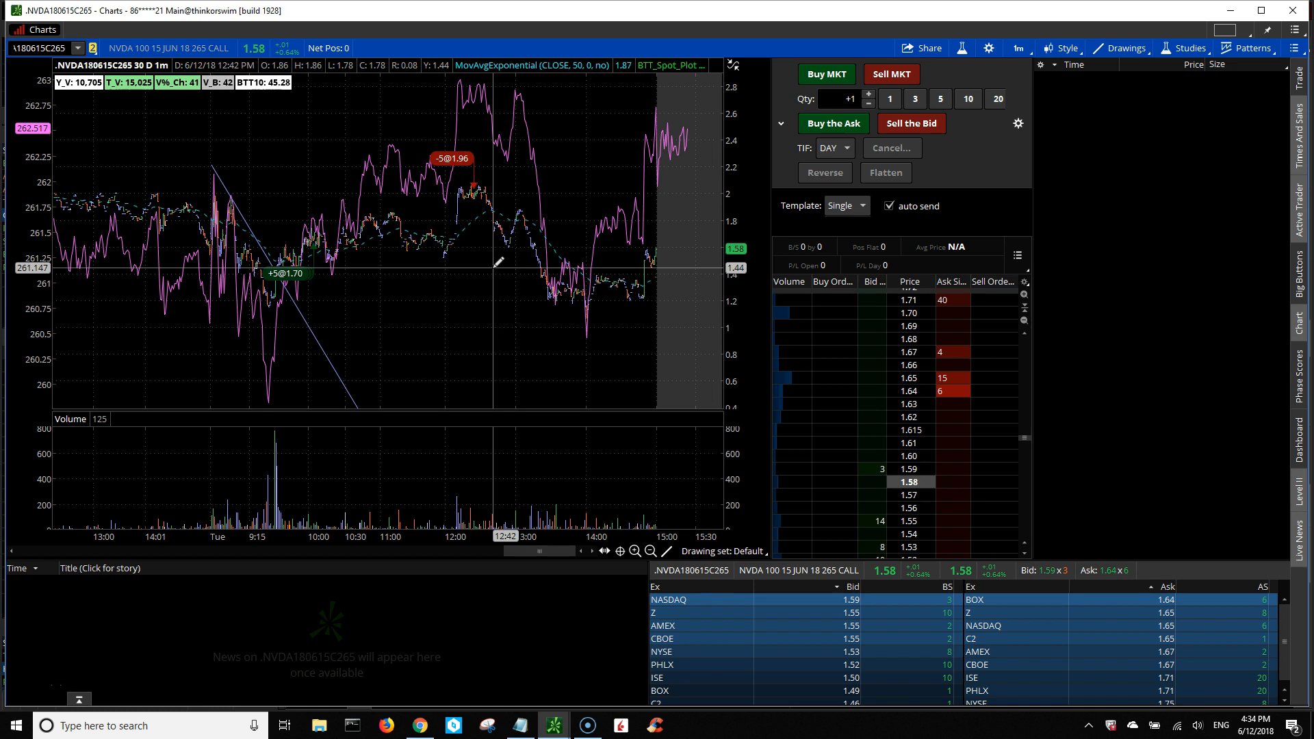
mouse_move(310, 298)
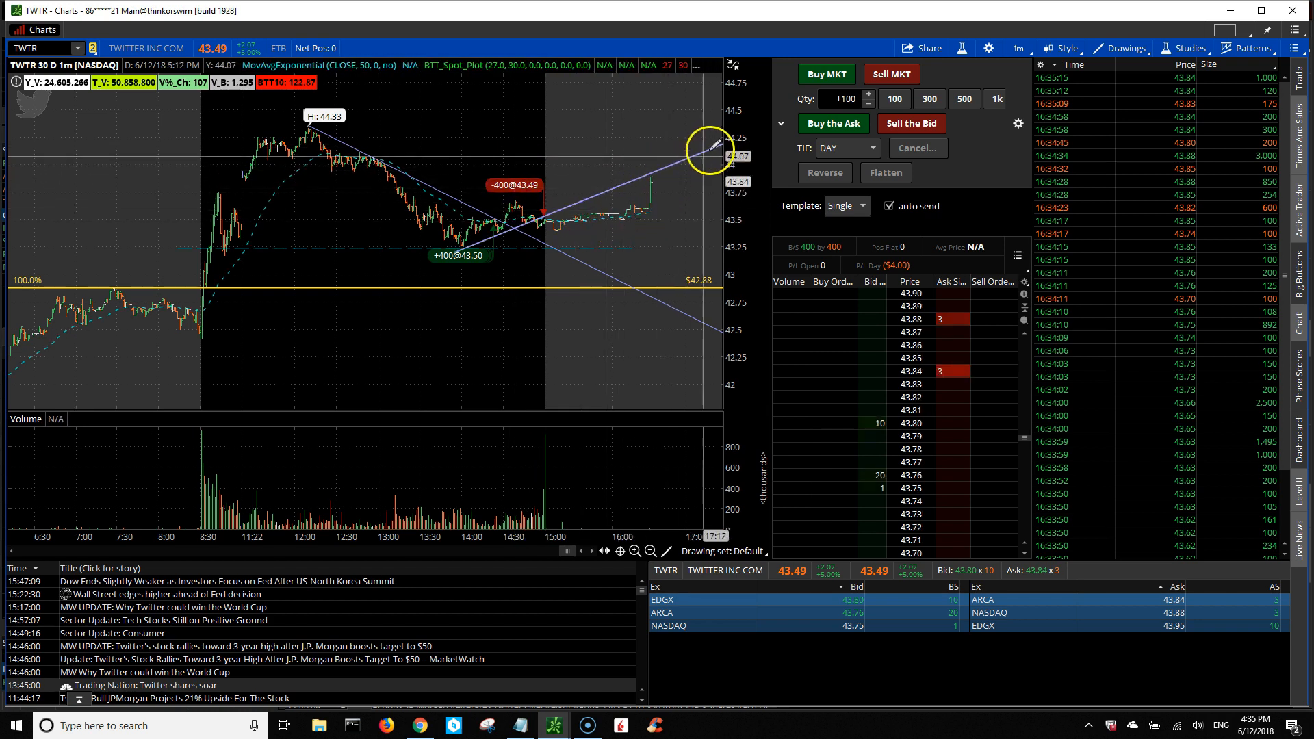
mouse_move(708, 157)
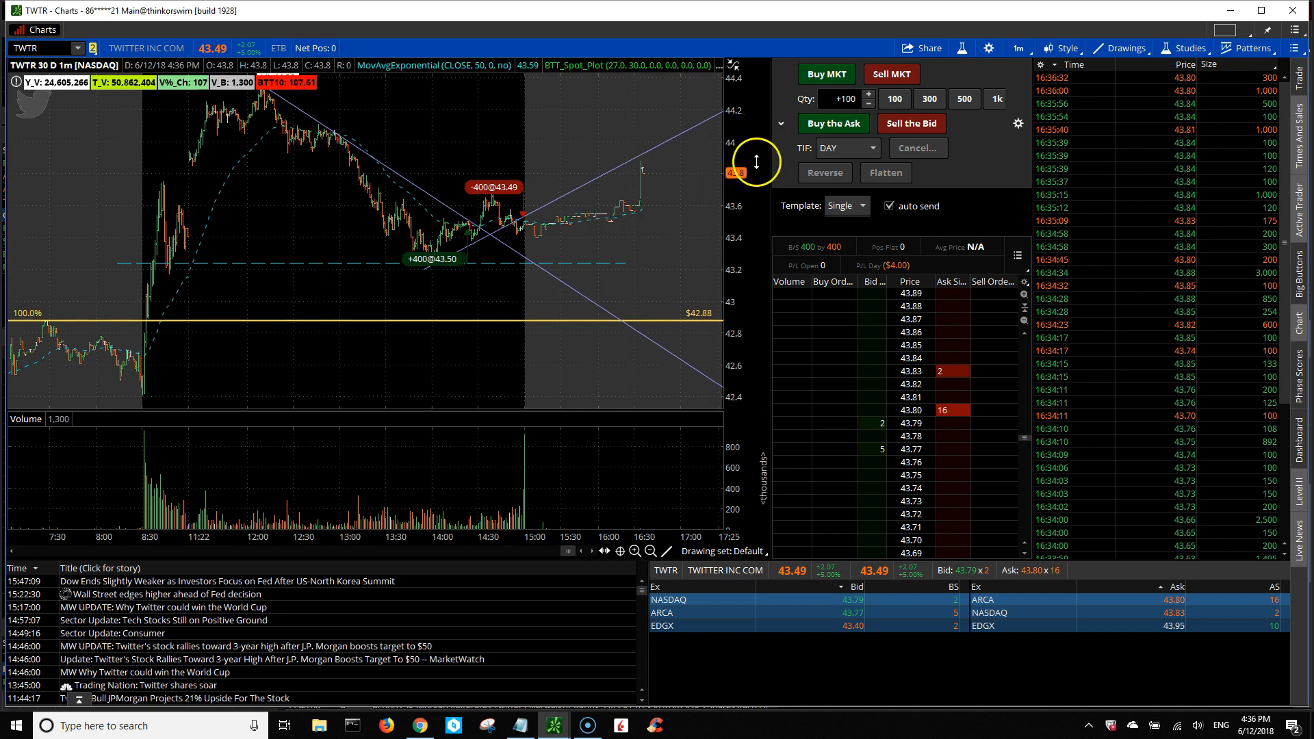
Step: Open the TWTR Fibonacci retracement's properties and set its begin point value to 44.33
right_click(256, 300)
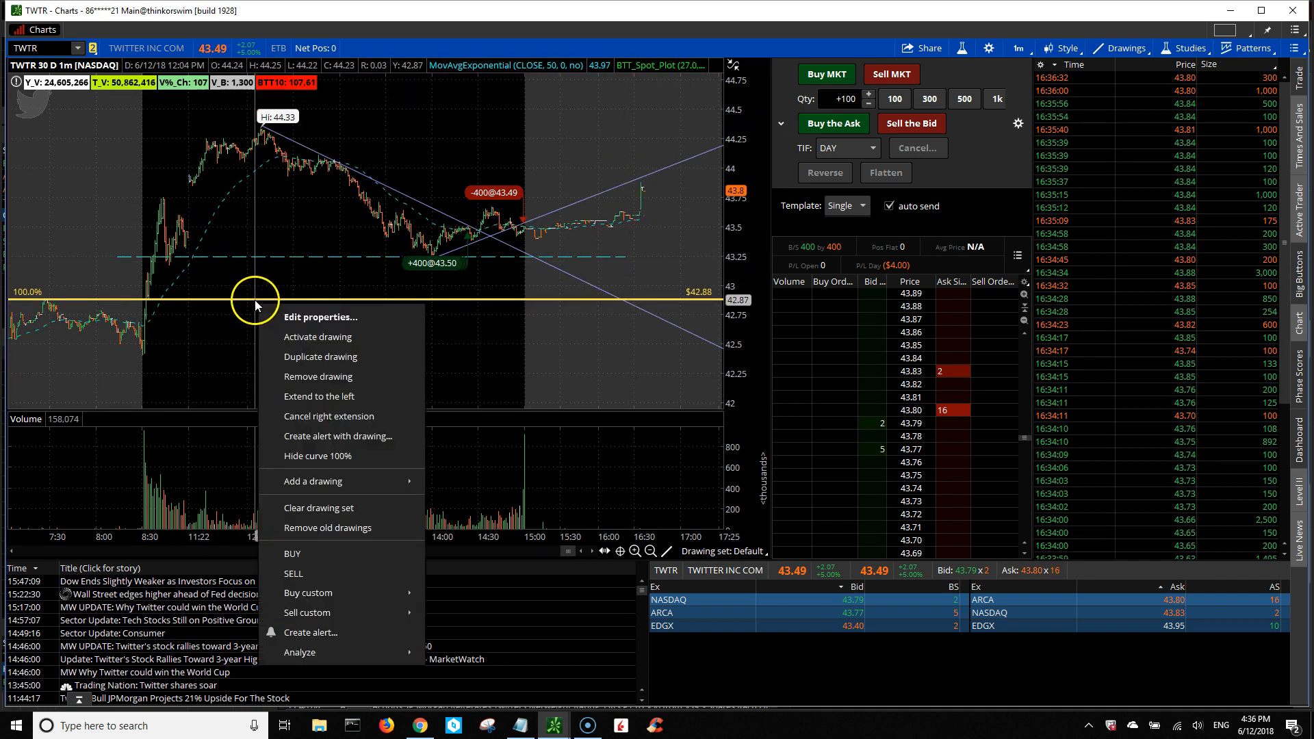
click(320, 316)
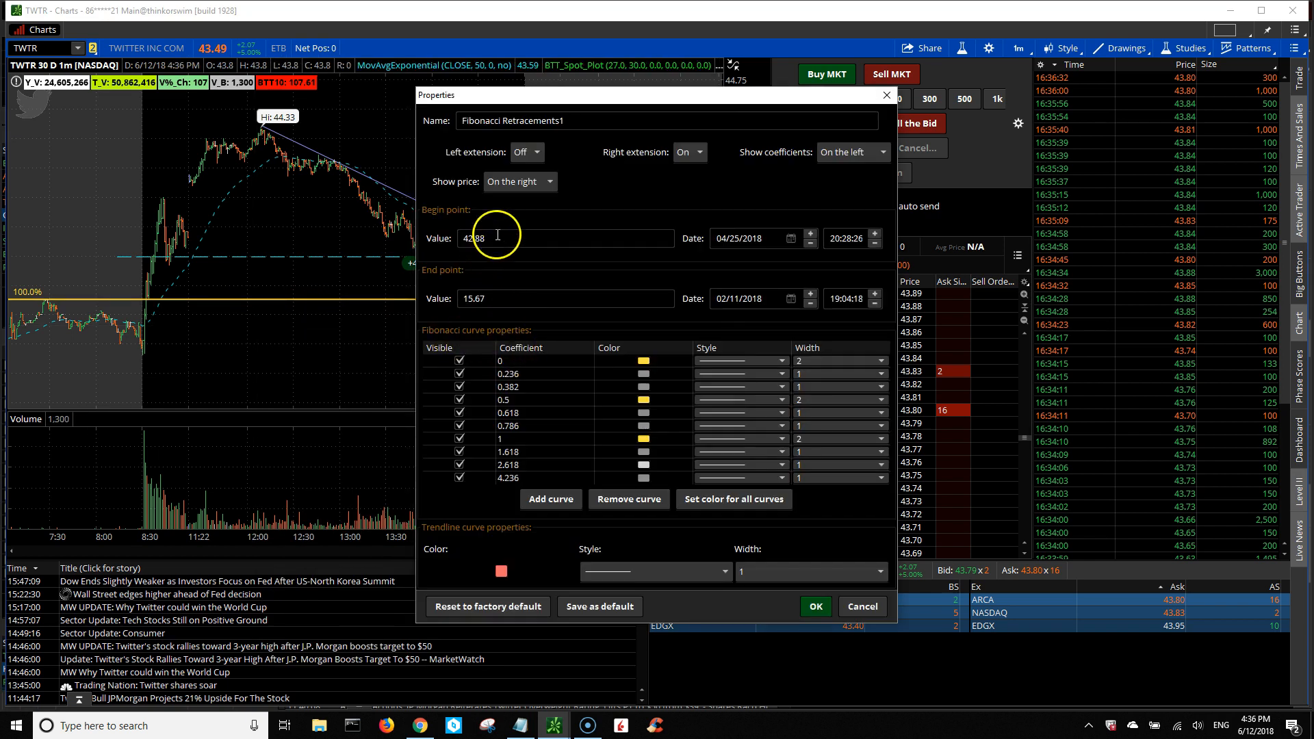
text(44.6)
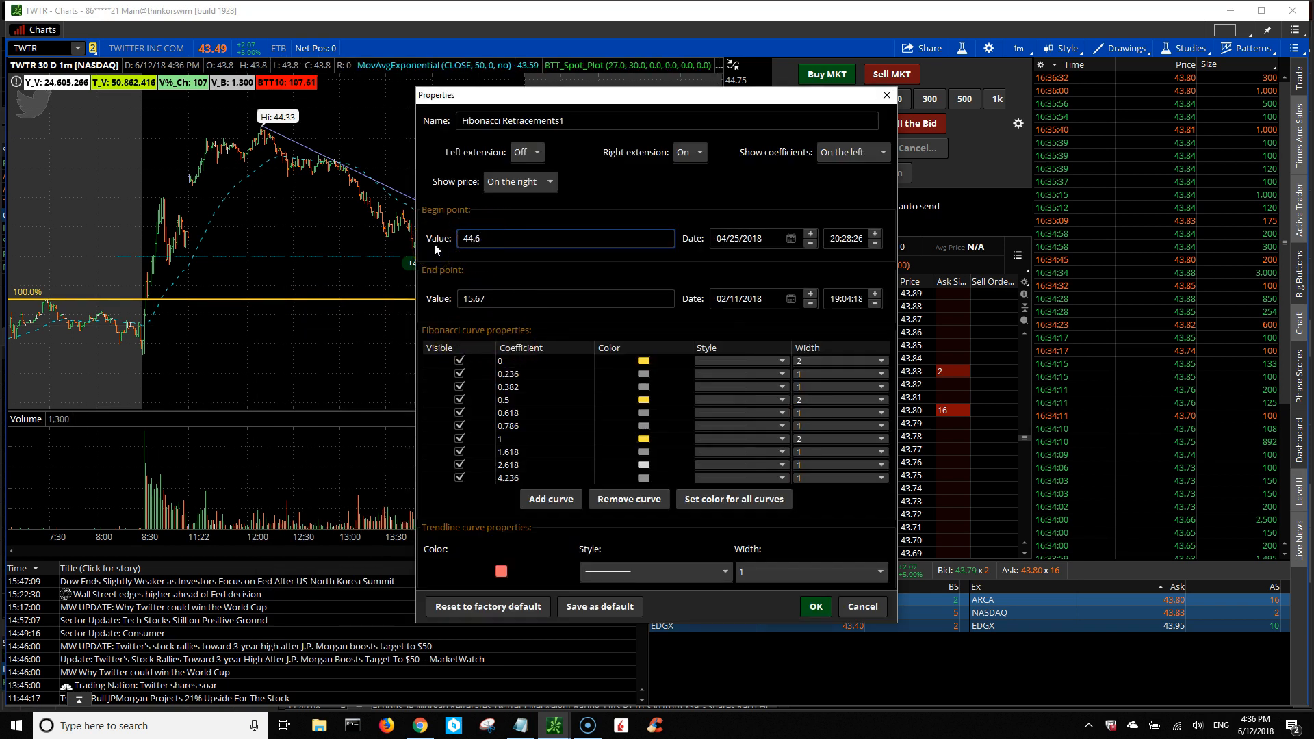
text(44.33)
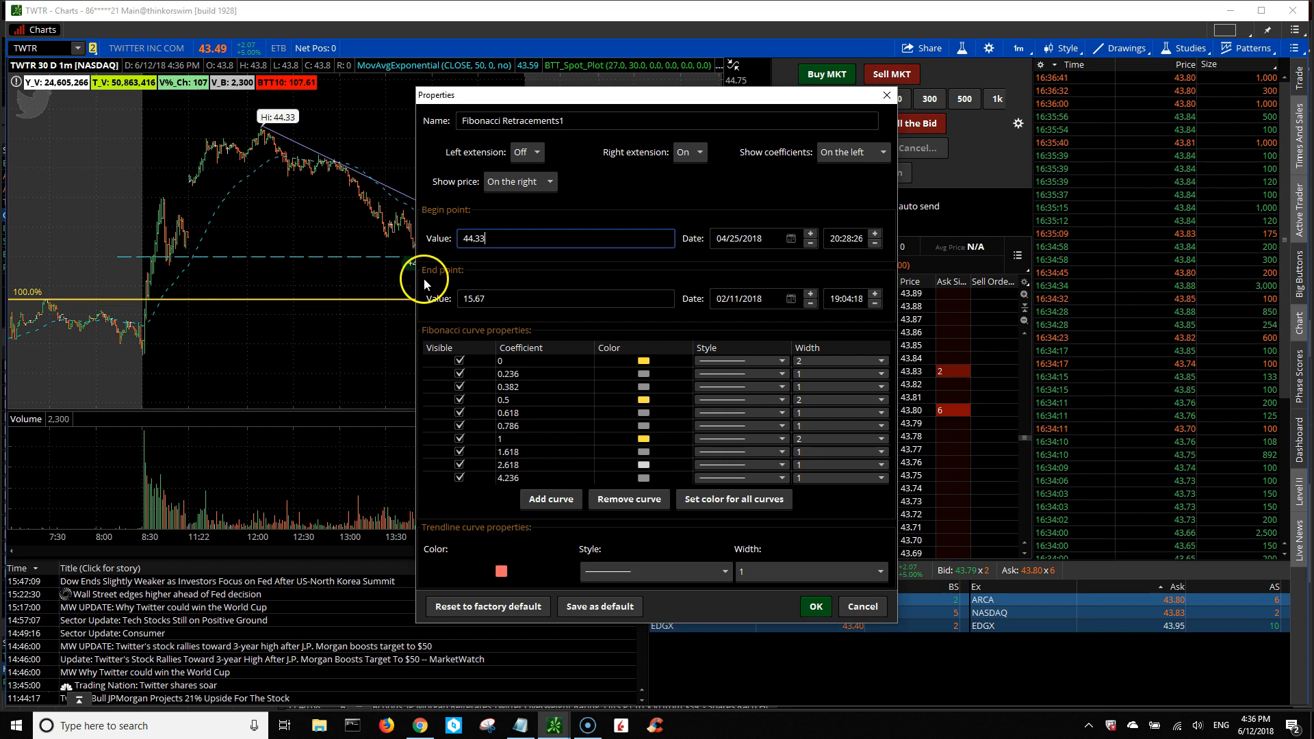